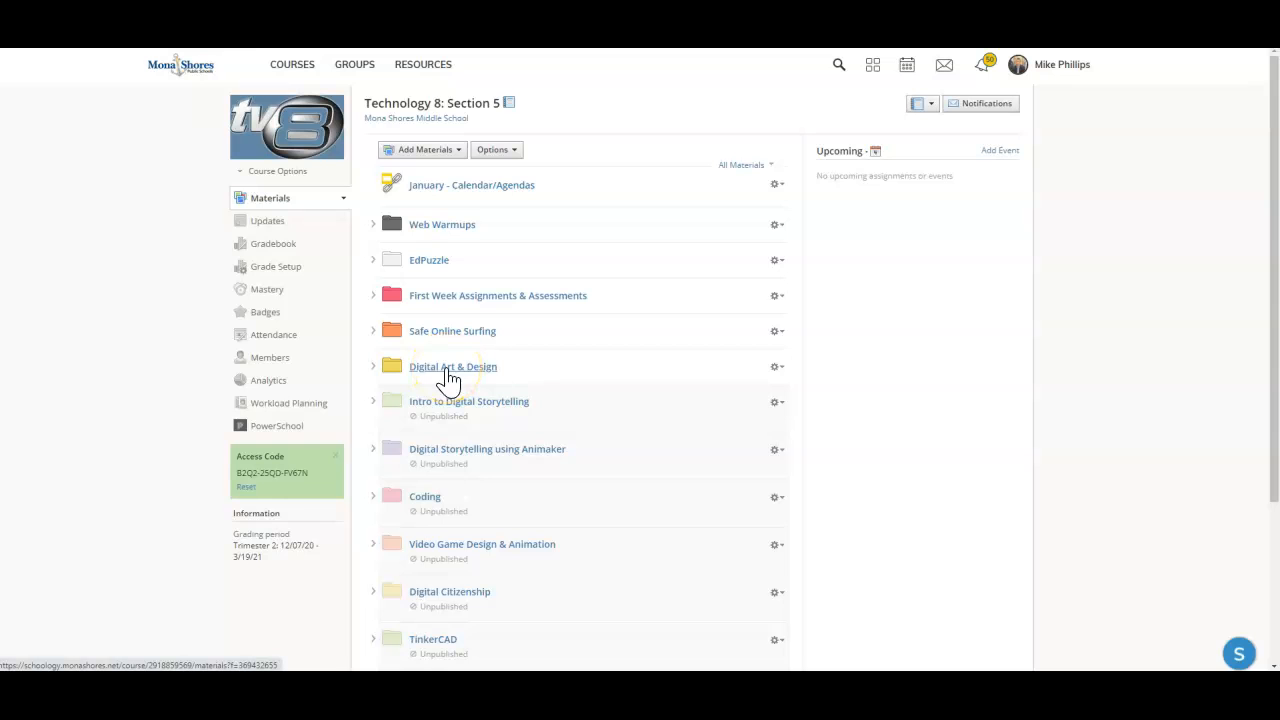
Navigate through Digital Art & Design and Pixel Art folders to the 'Pixel Art with Google Sheets' assignment.
left_click(452, 366)
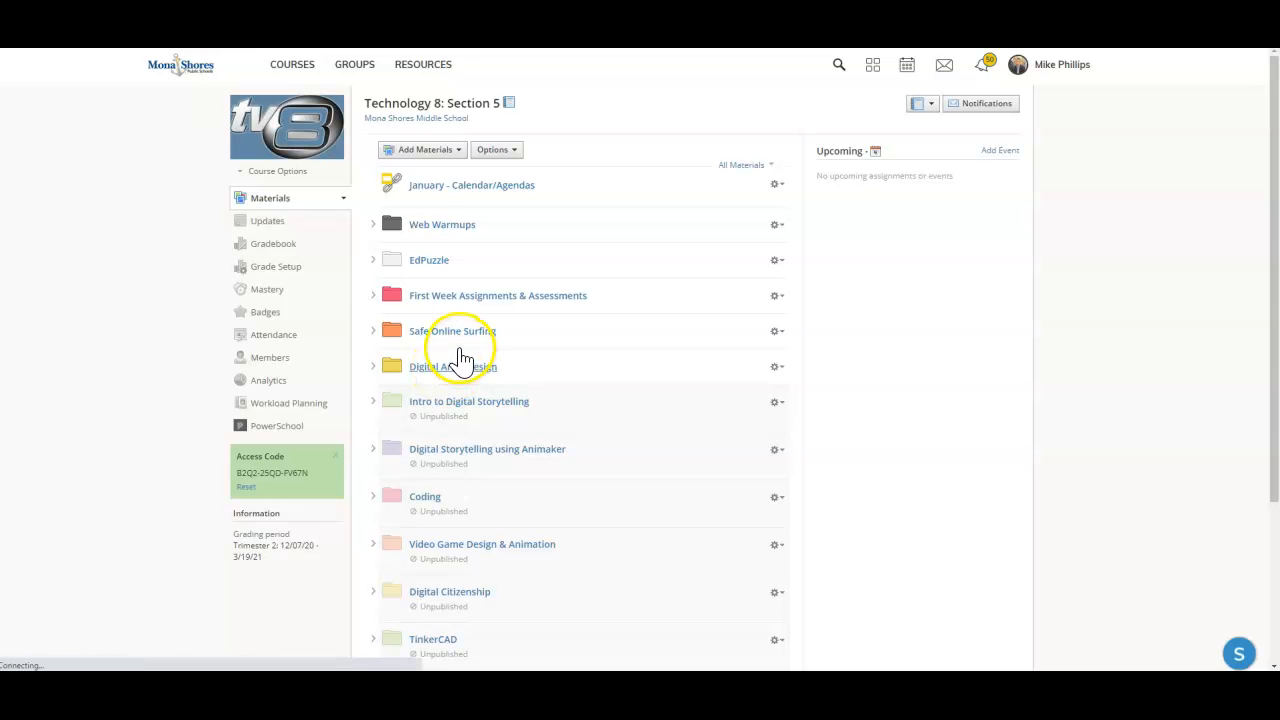
left_click(456, 366)
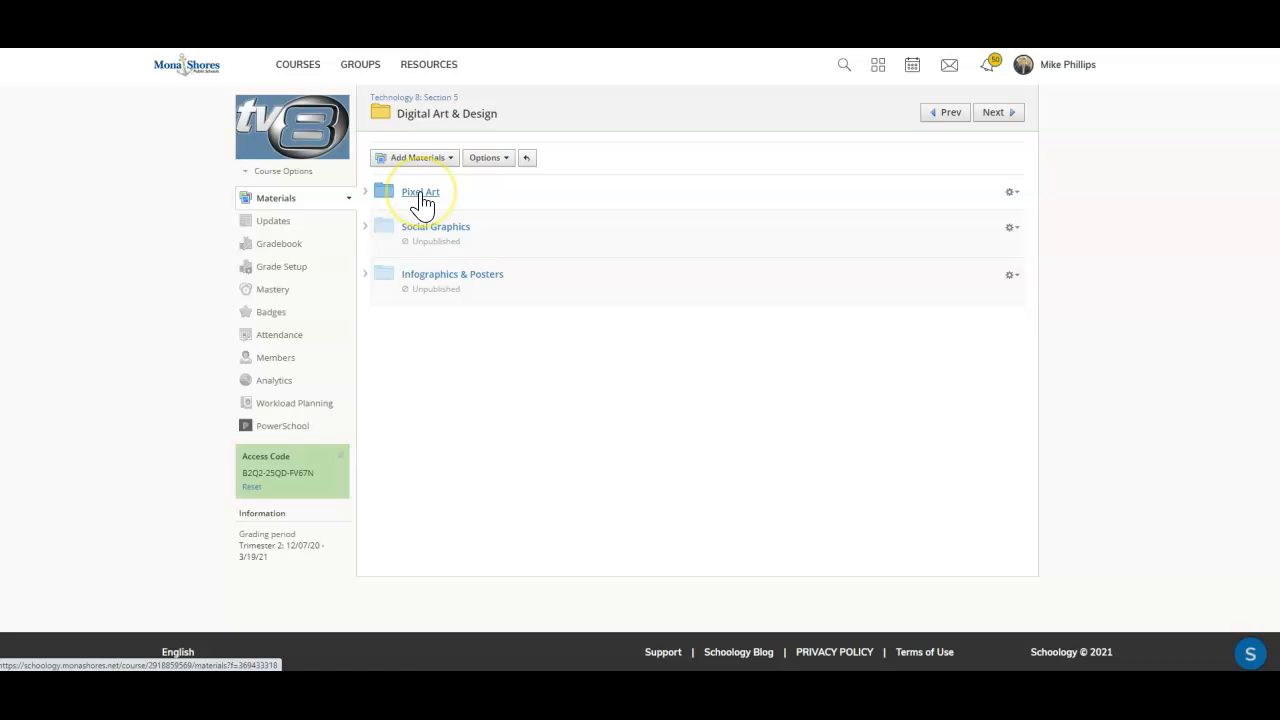
left_click(420, 192)
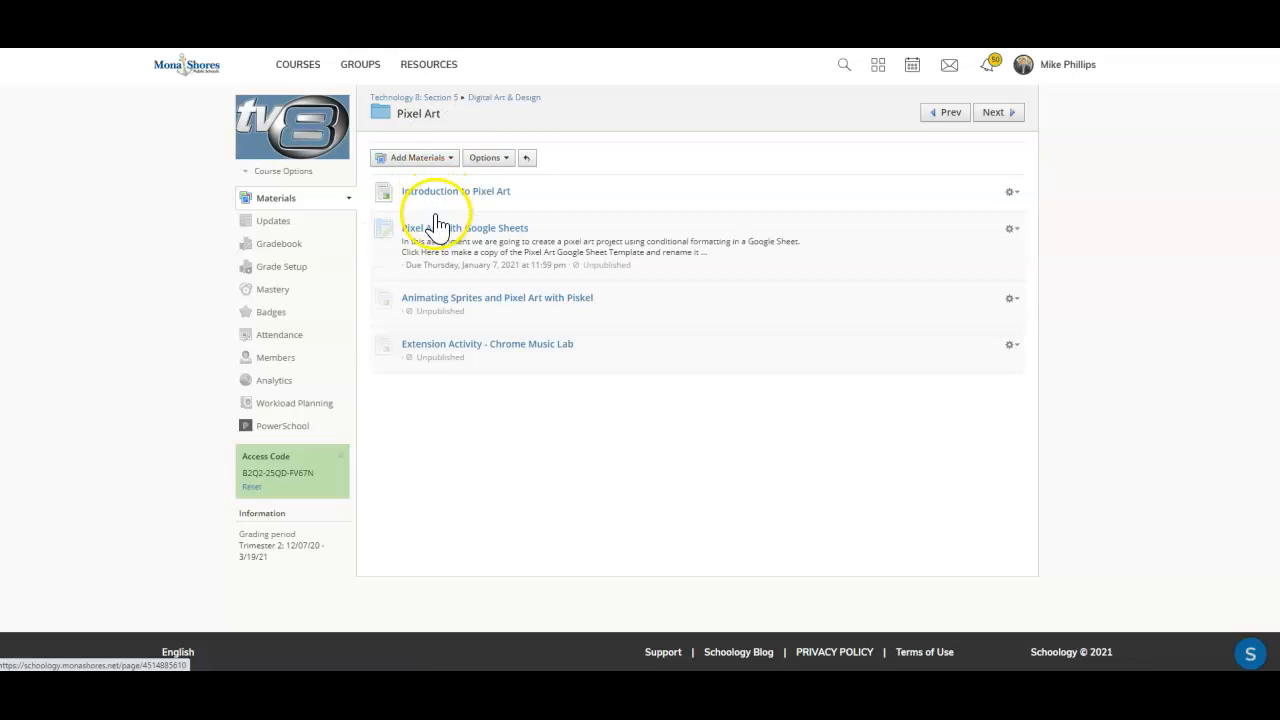
left_click(464, 228)
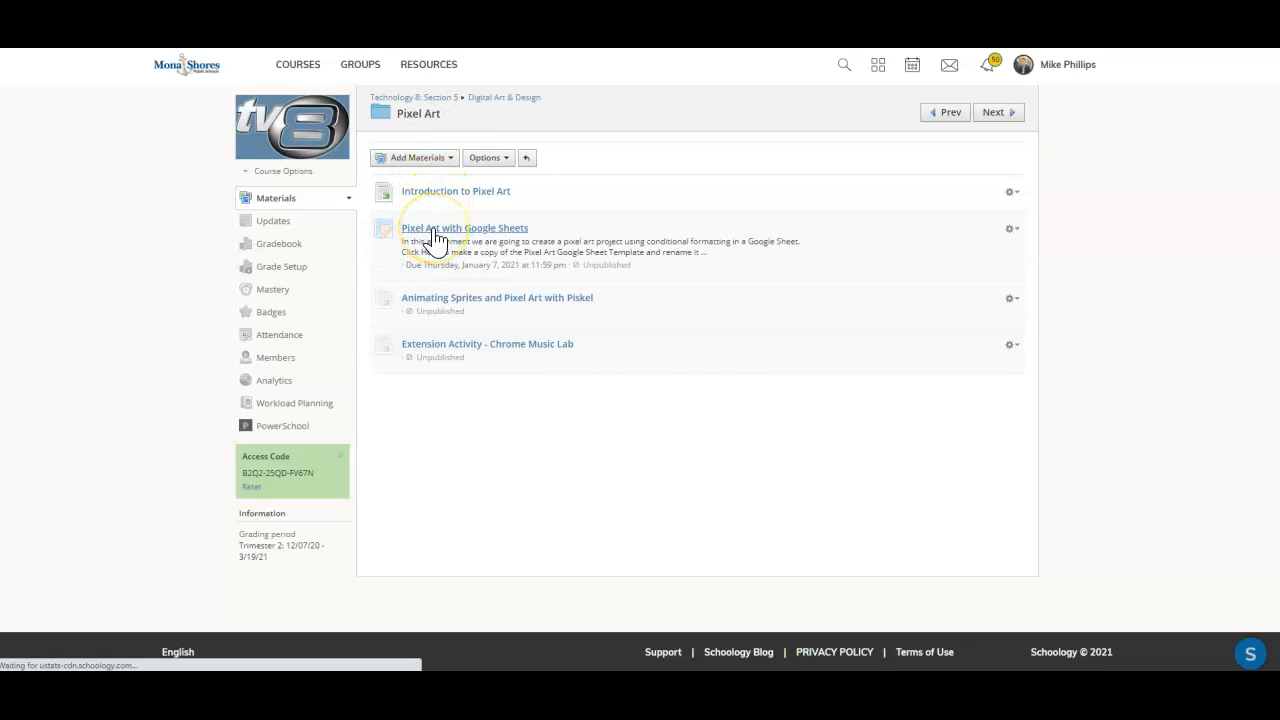
left_click(464, 228)
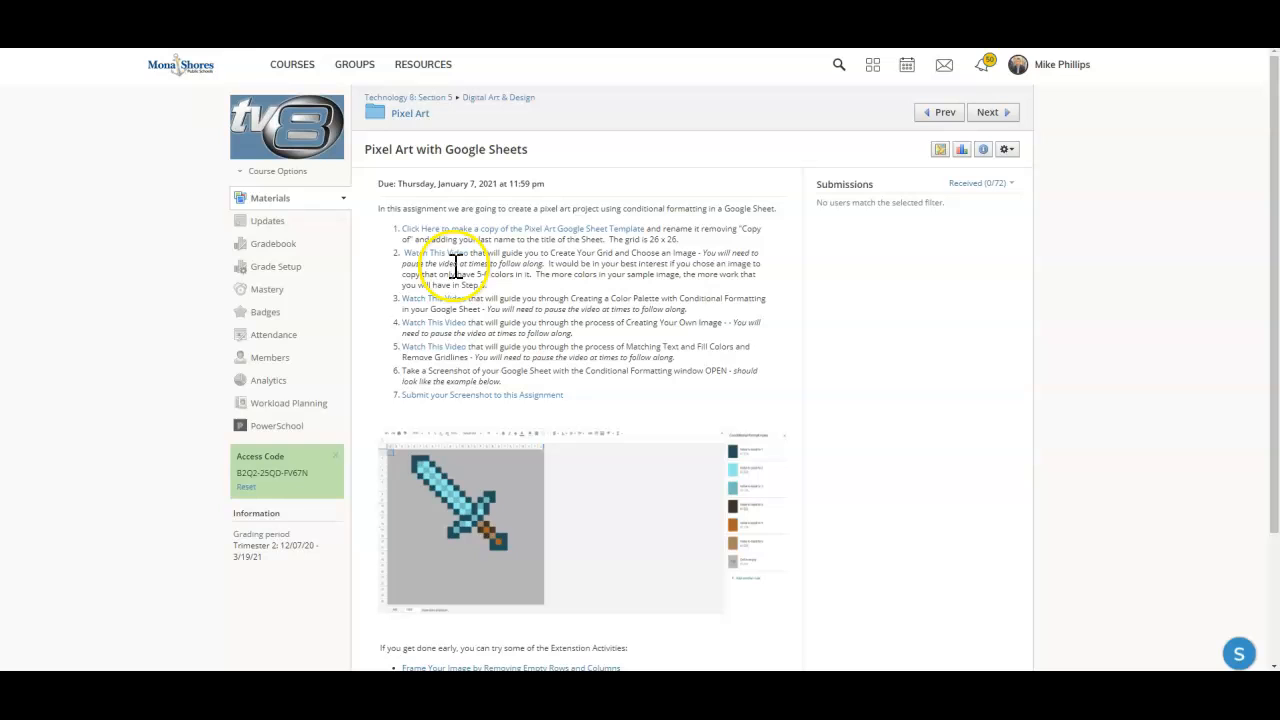
mouse_move(438, 298)
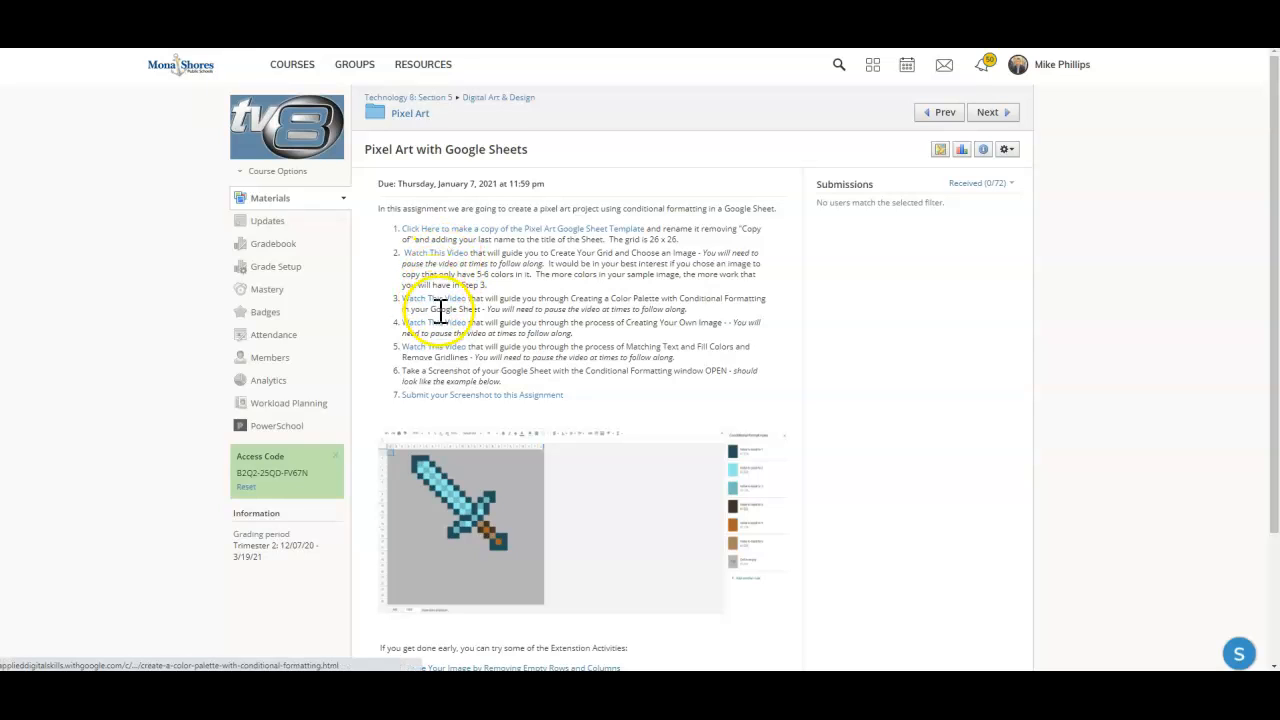
mouse_move(524, 310)
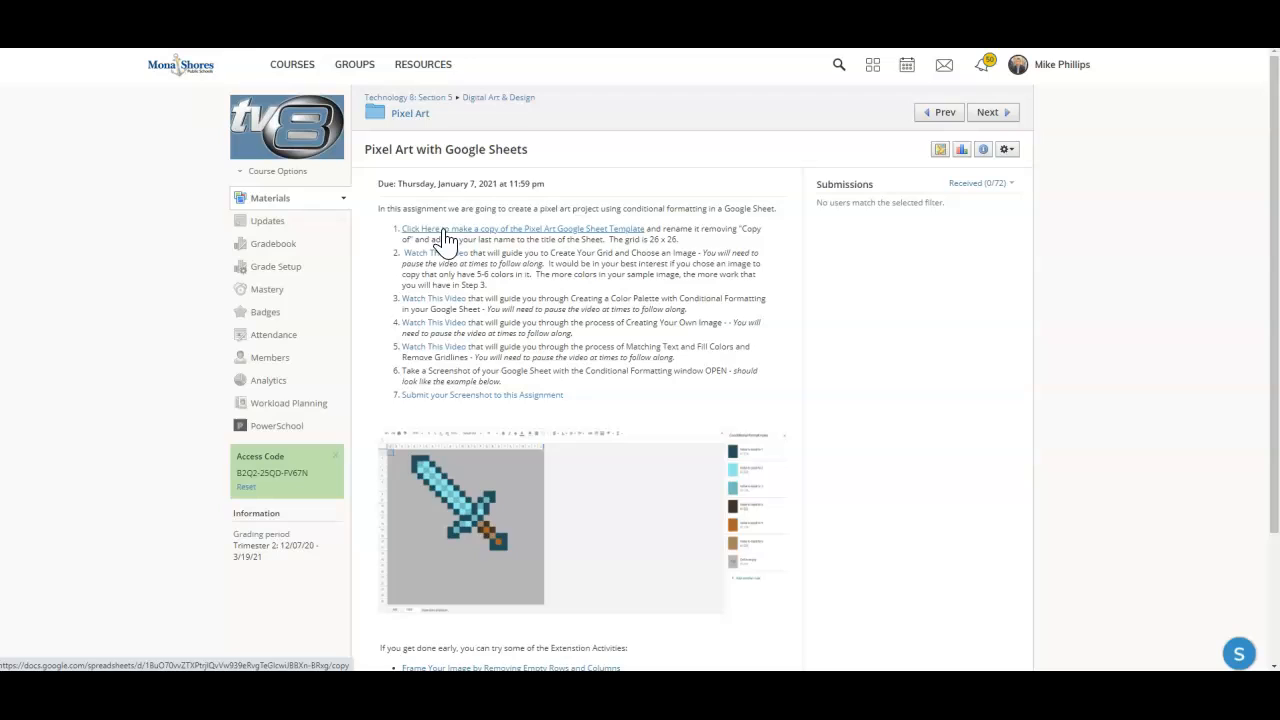
Follow the assignment link to the 'Pixel Art with Google Sheets - Student Template' spreadsheet.
left_click(448, 228)
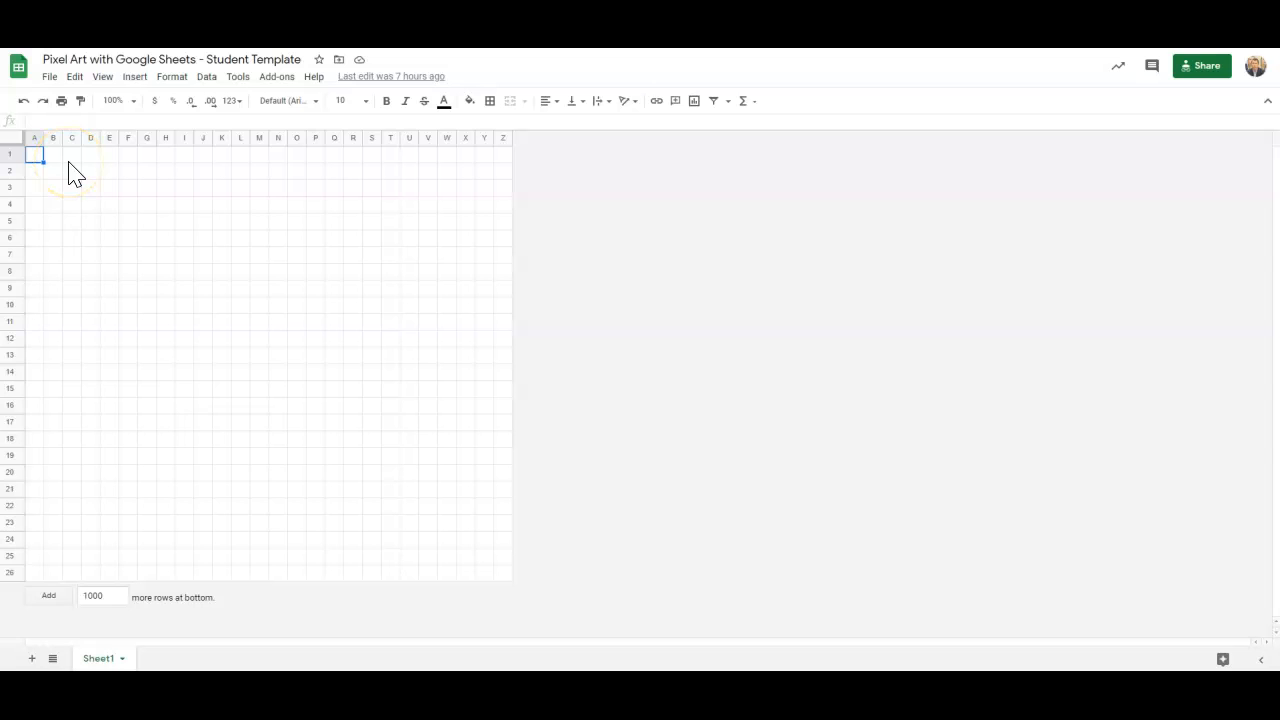
mouse_move(500, 160)
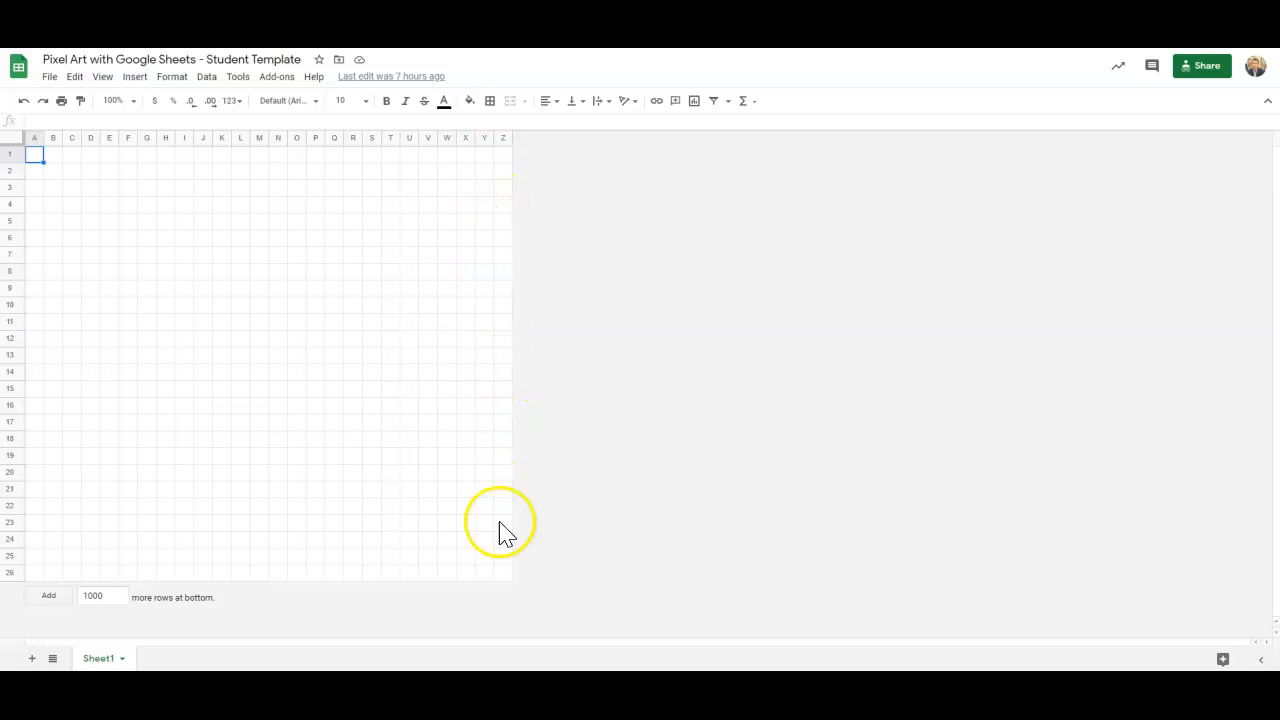
mouse_move(342, 158)
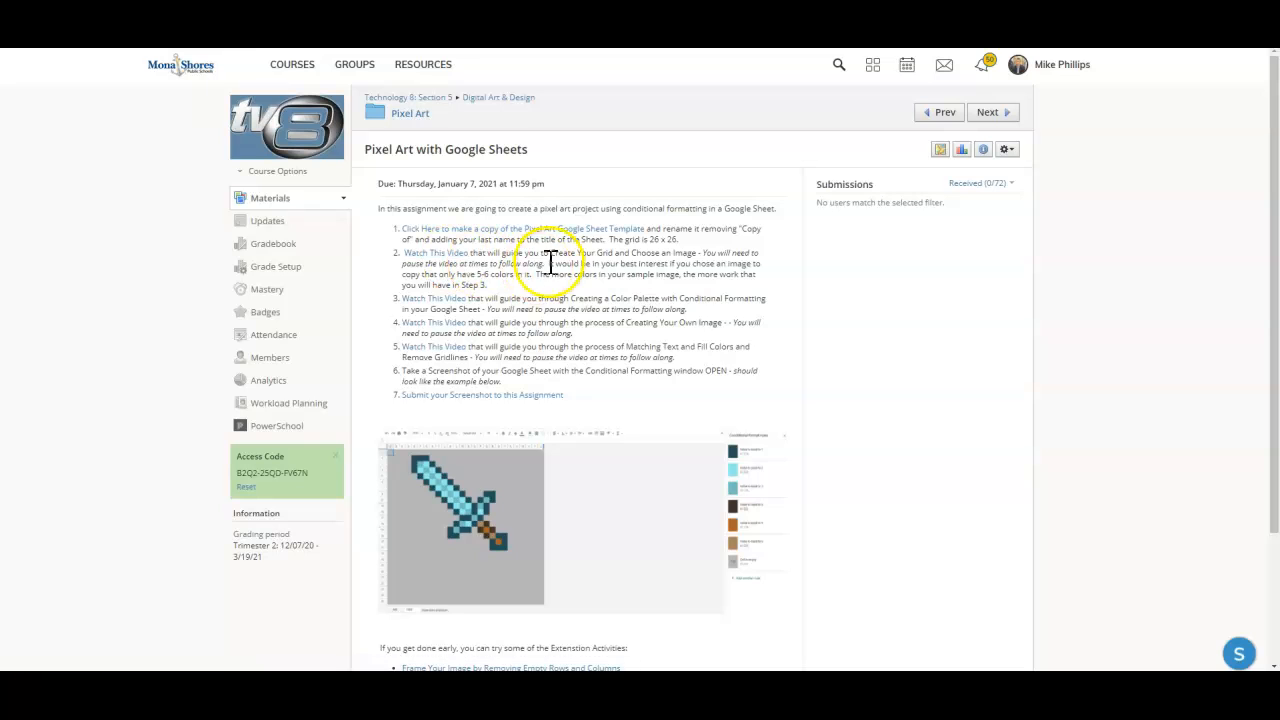
mouse_move(596, 264)
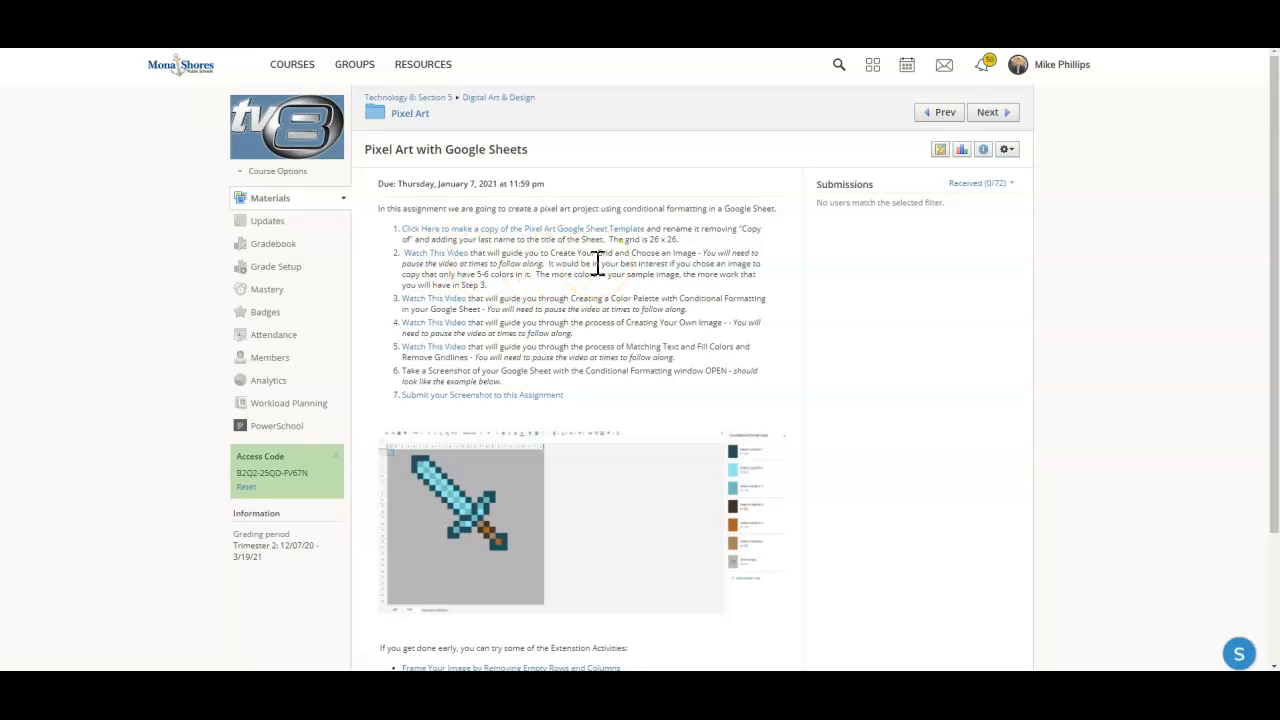
mouse_move(472, 270)
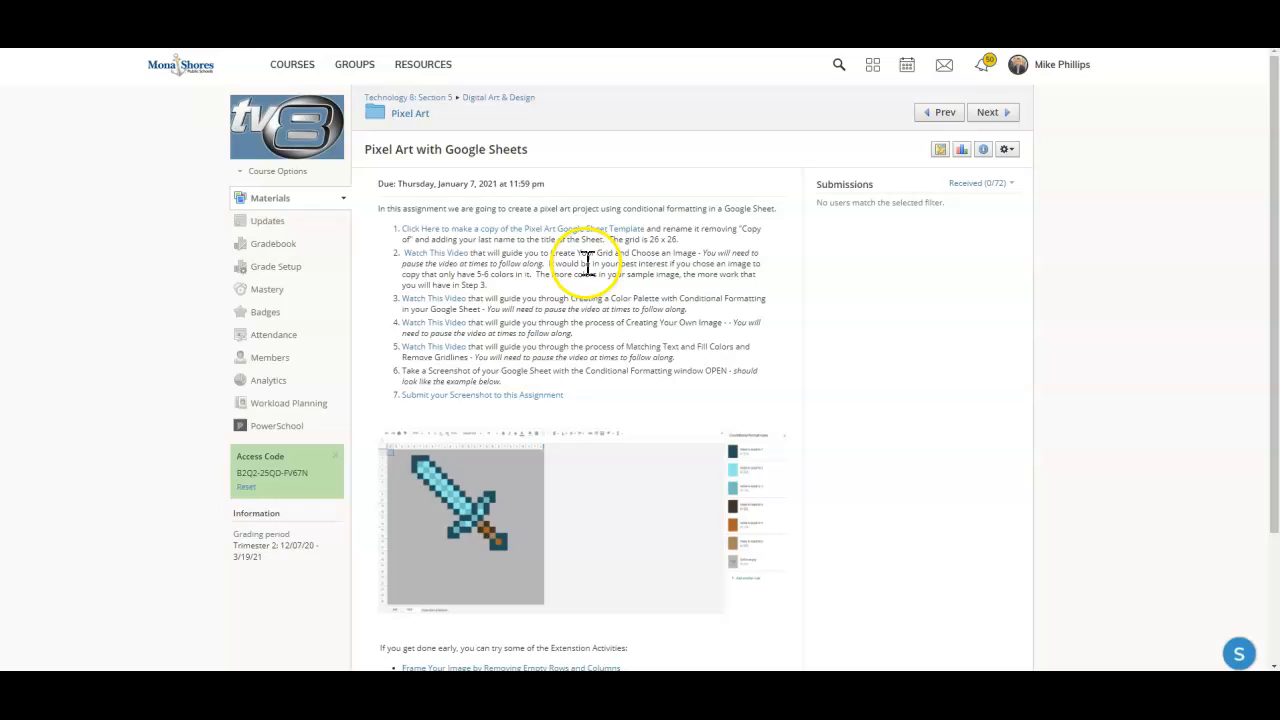
mouse_move(624, 270)
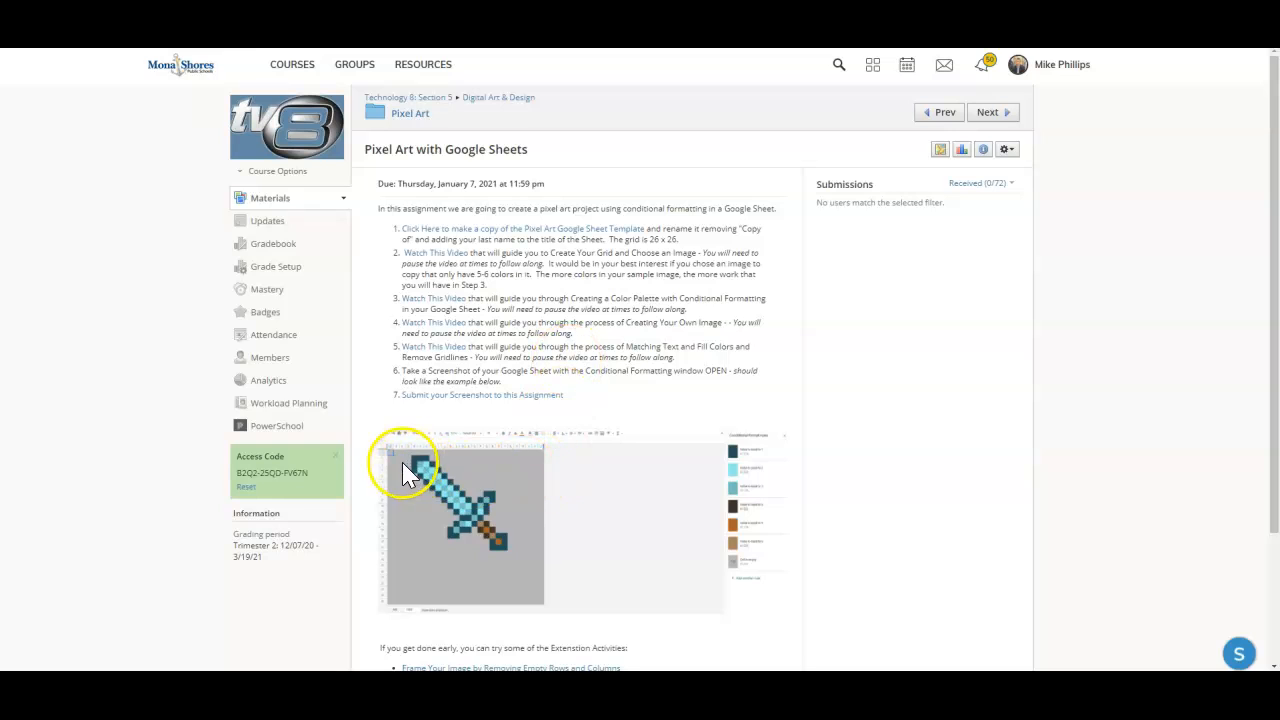
mouse_move(548, 460)
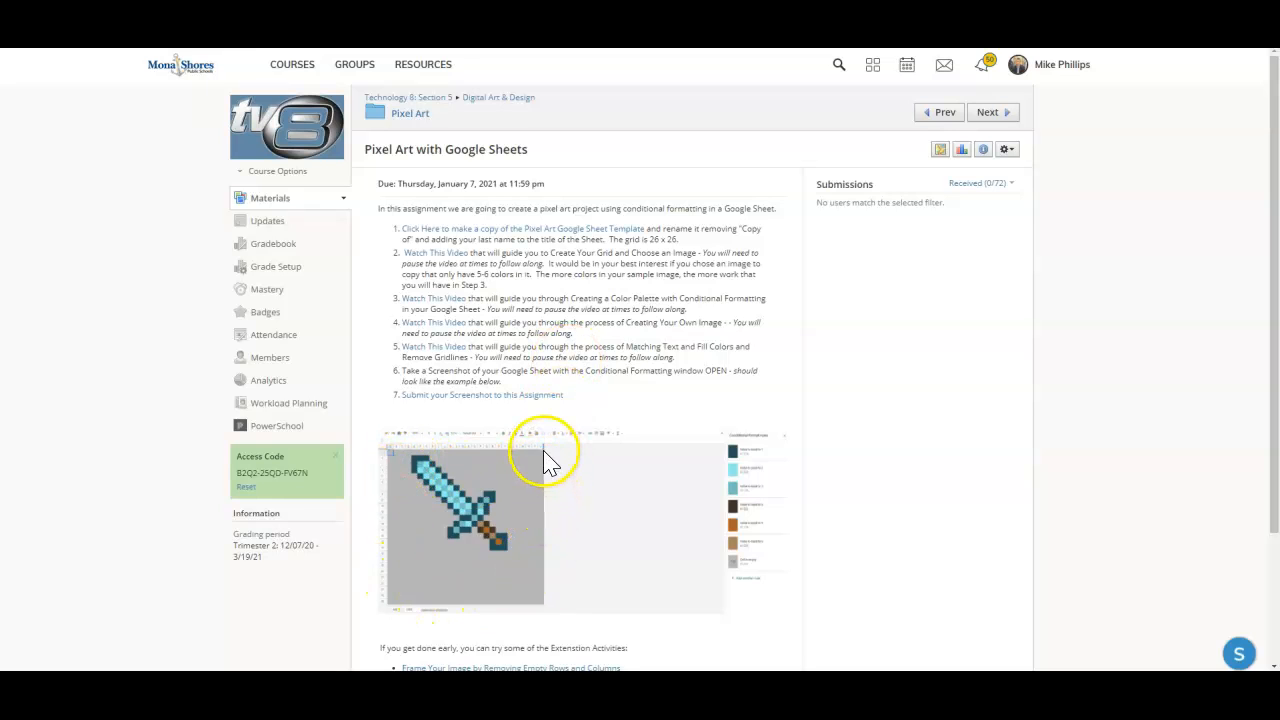
mouse_move(440, 452)
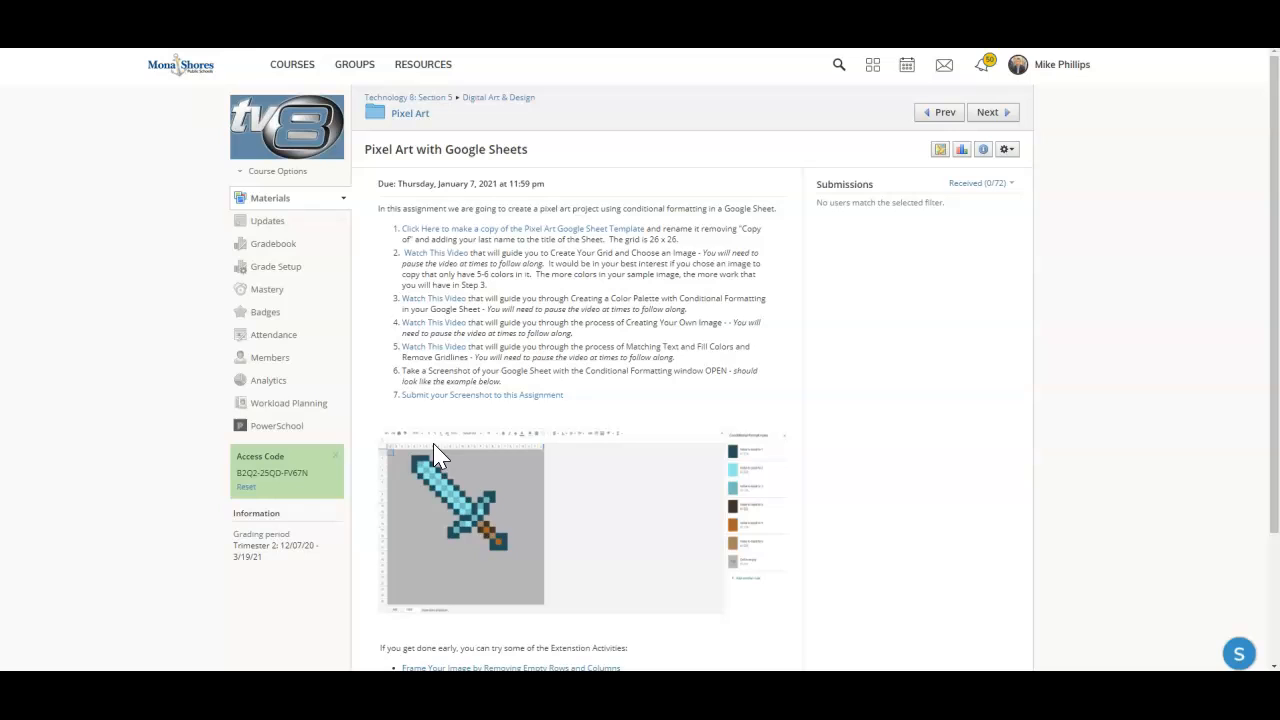
mouse_move(488, 442)
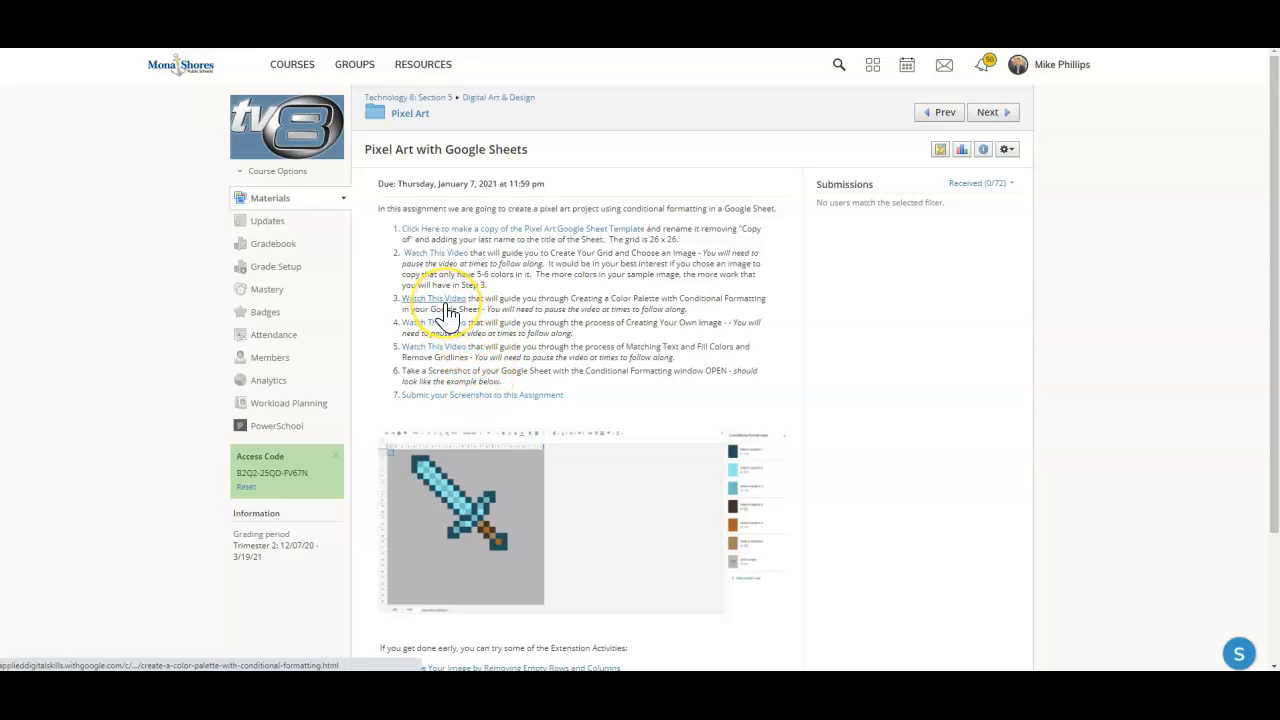
mouse_move(736, 318)
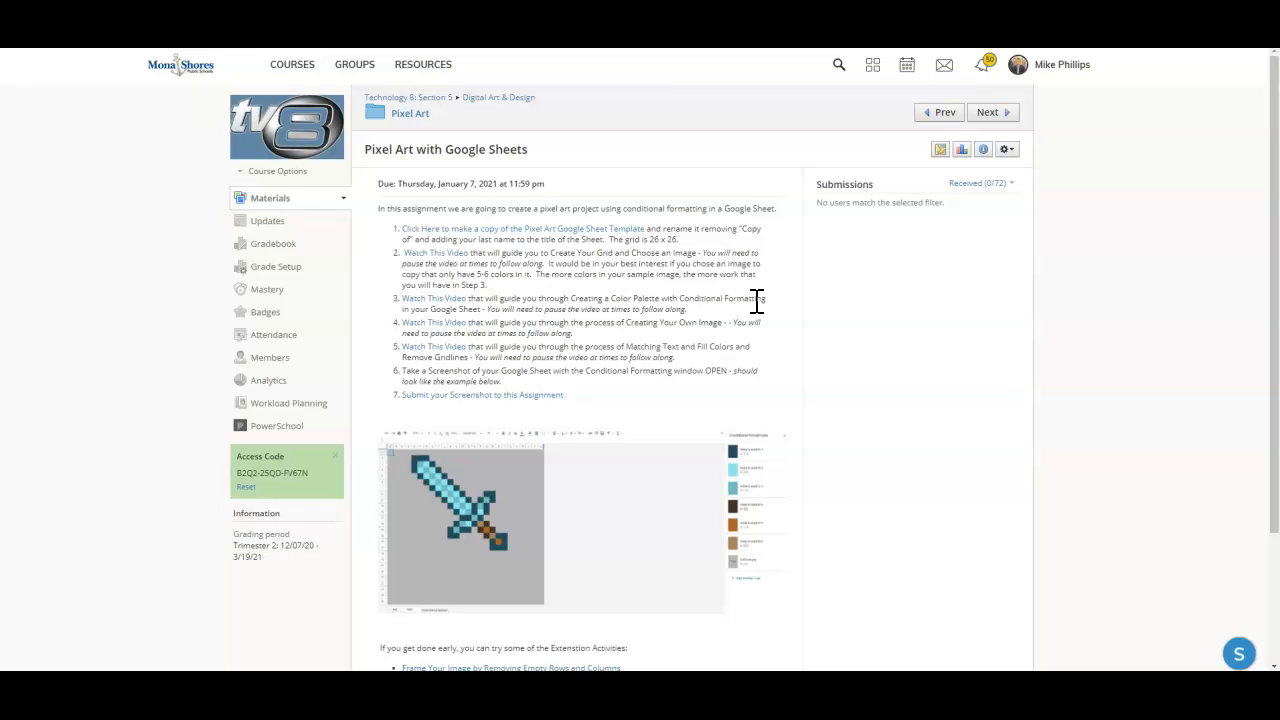
mouse_move(752, 300)
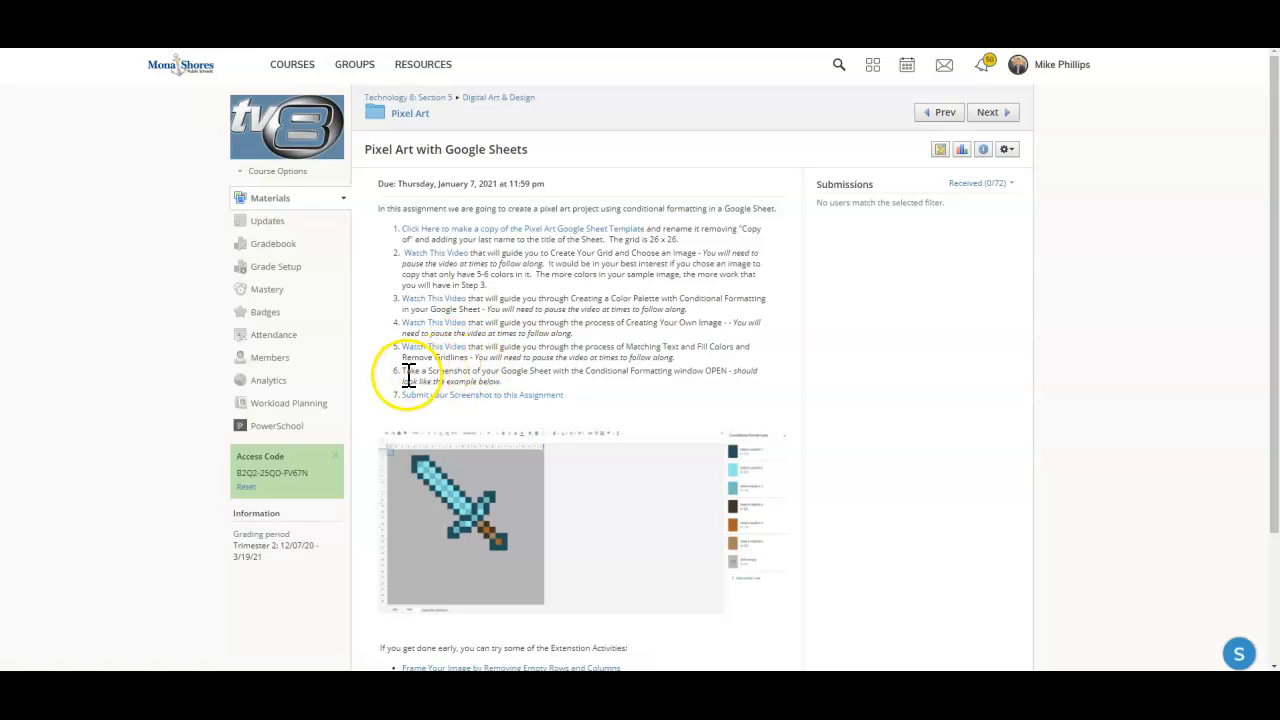
mouse_move(518, 390)
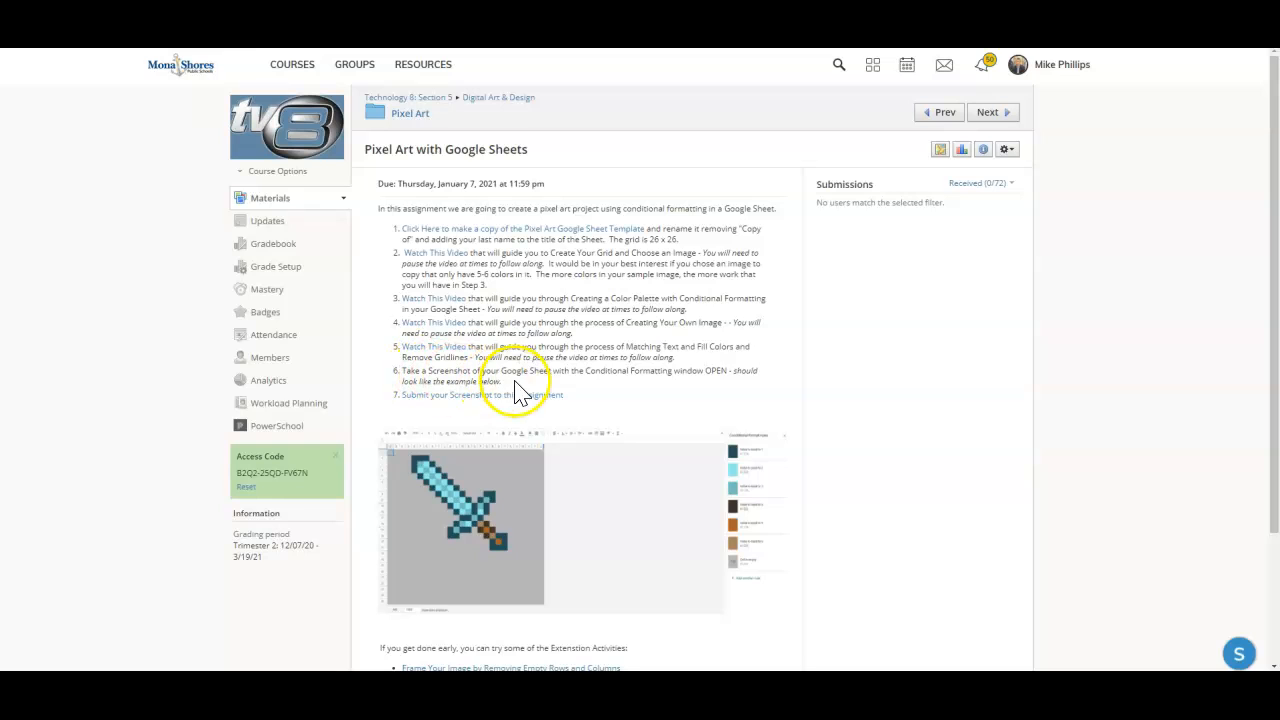
mouse_move(676, 384)
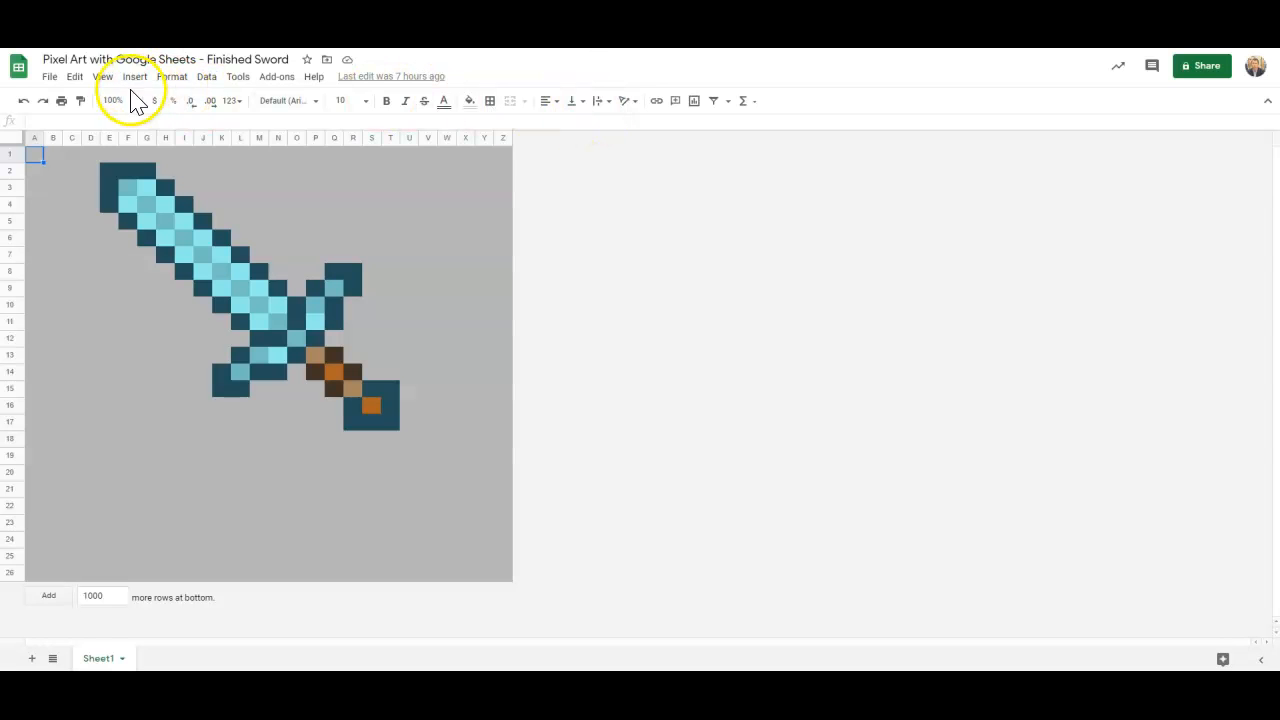
Show the sword sheet's conditional format rules via Format > Conditional formatting.
left_click(172, 76)
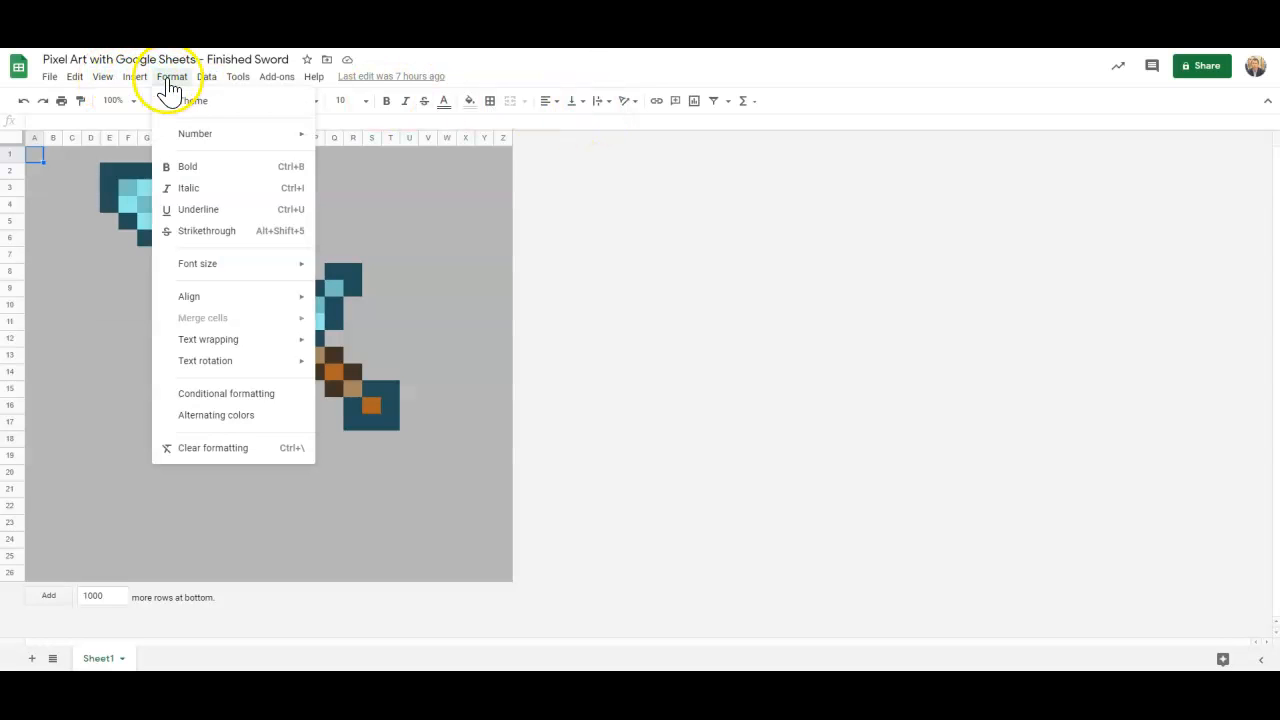
mouse_move(218, 392)
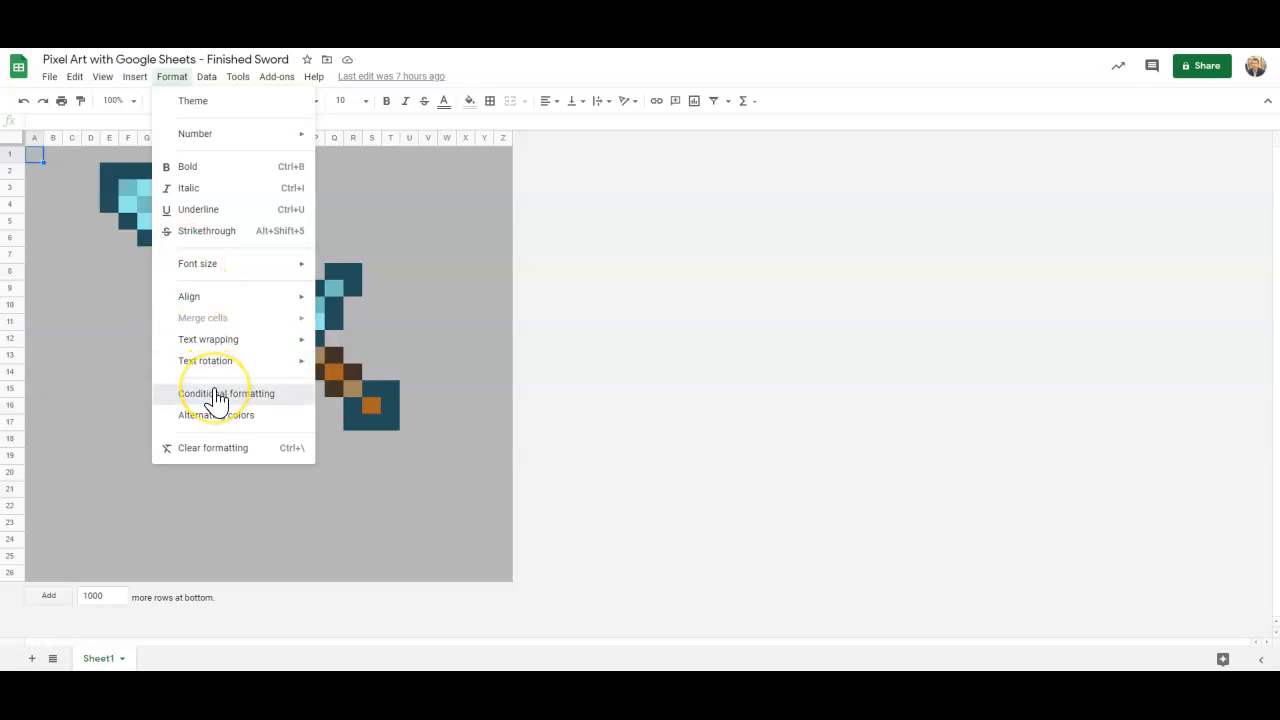
left_click(228, 392)
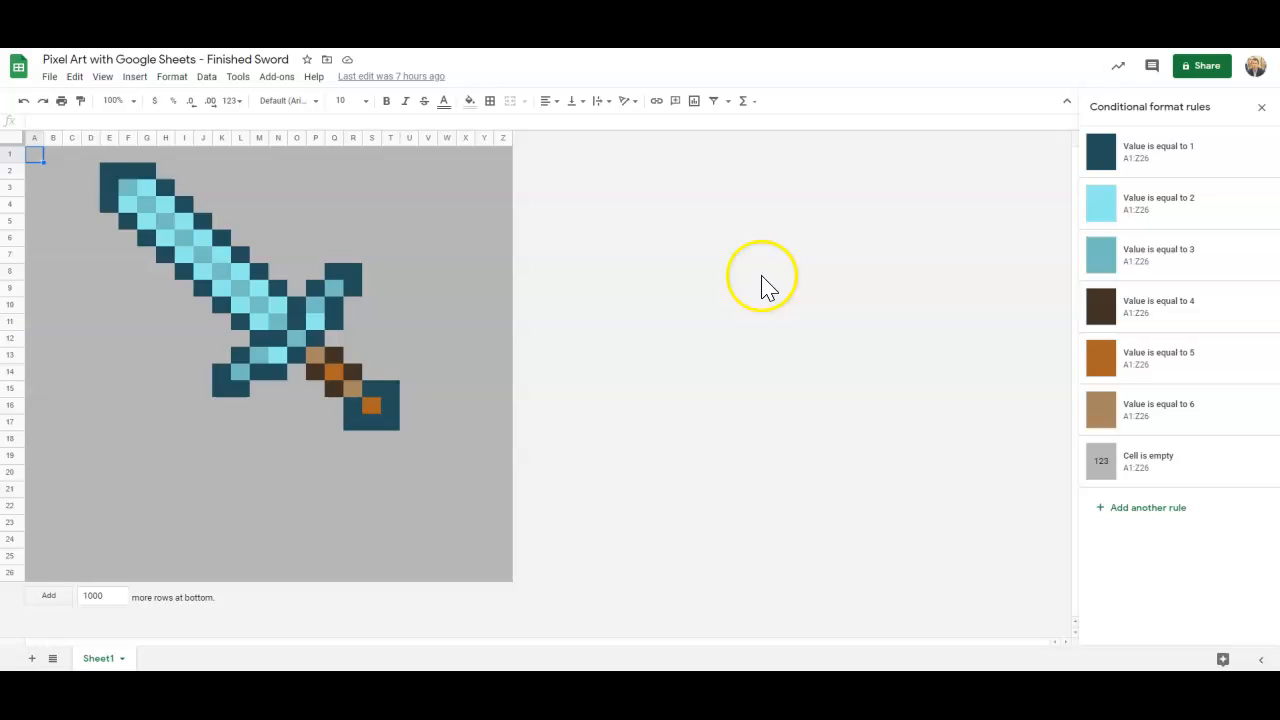
mouse_move(92, 130)
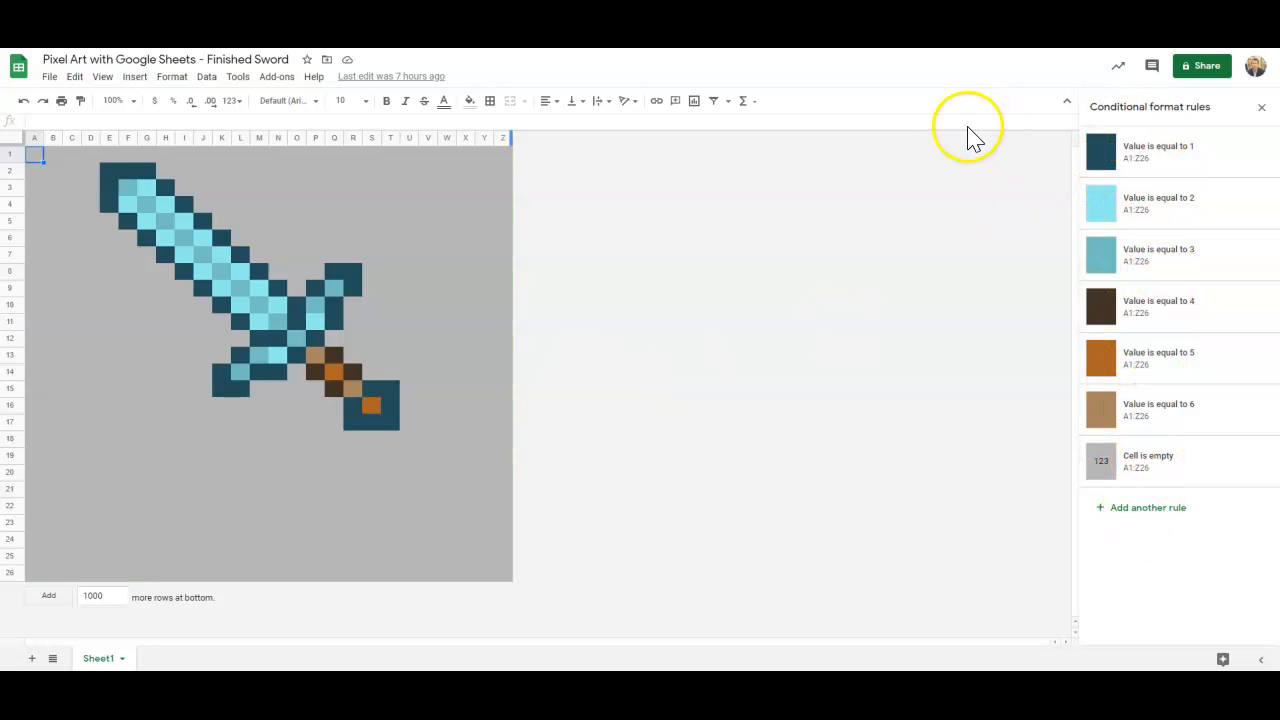
mouse_move(818, 238)
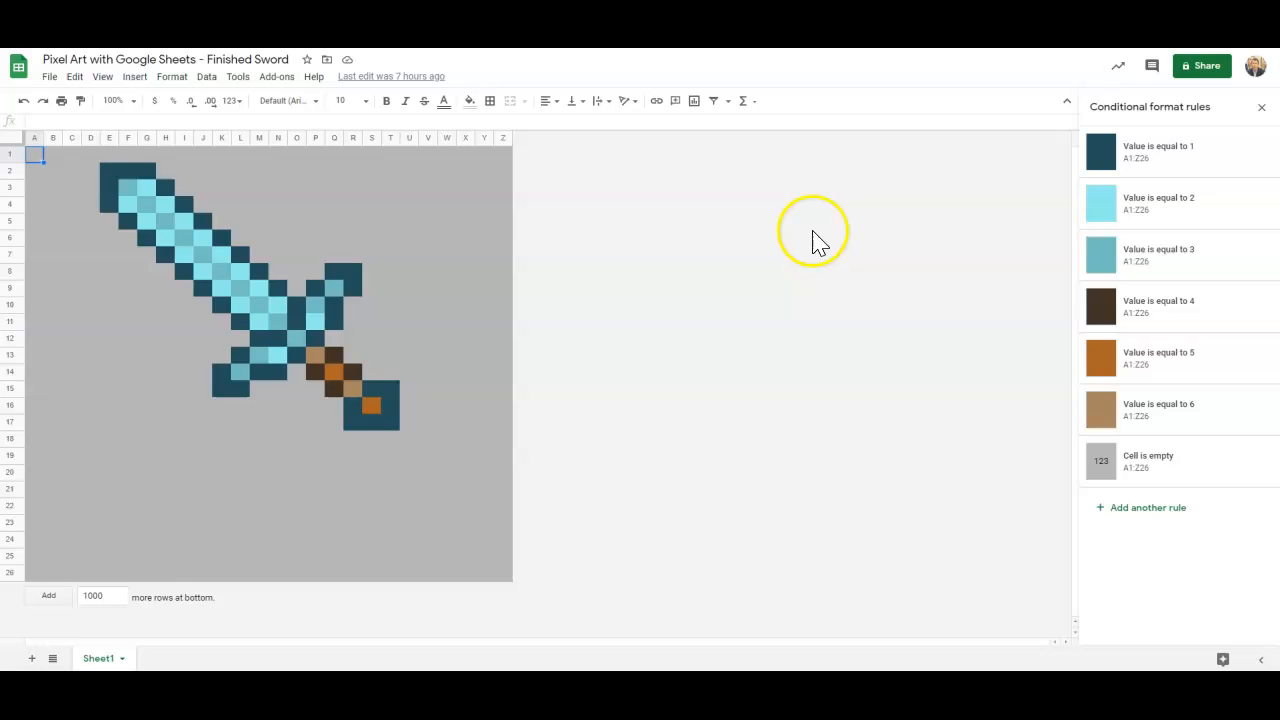
mouse_move(1104, 360)
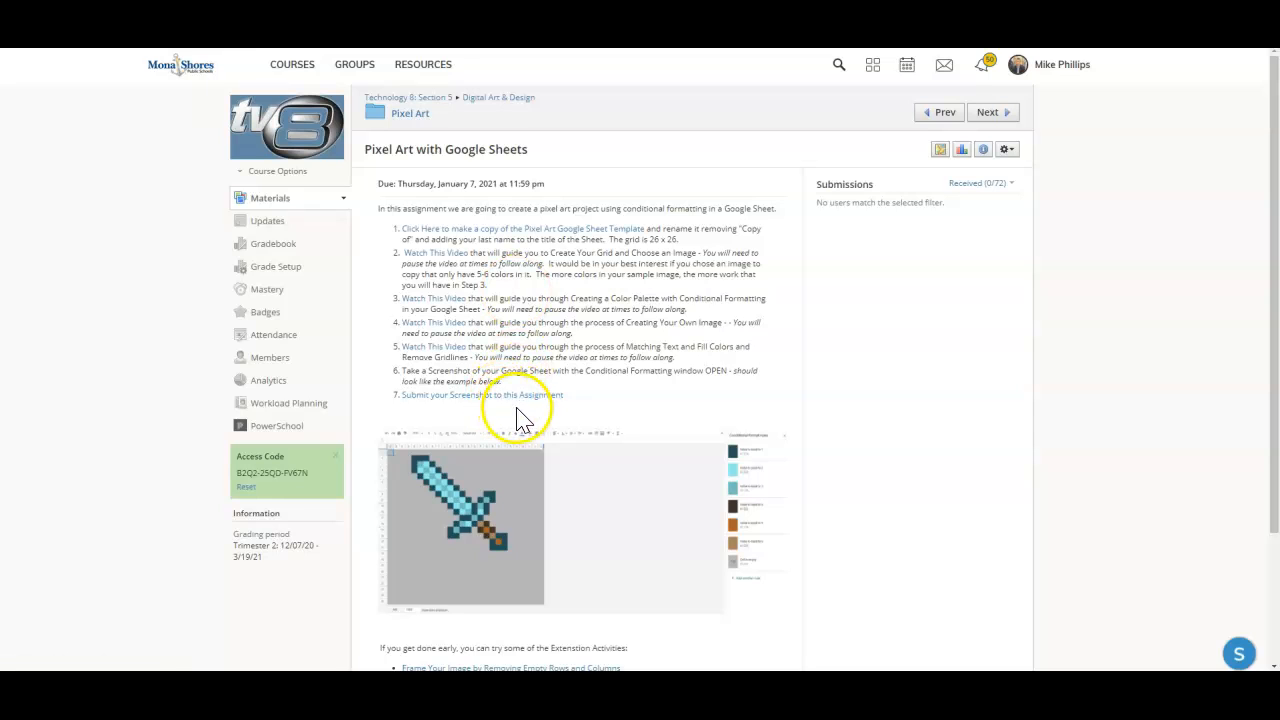
mouse_move(510, 464)
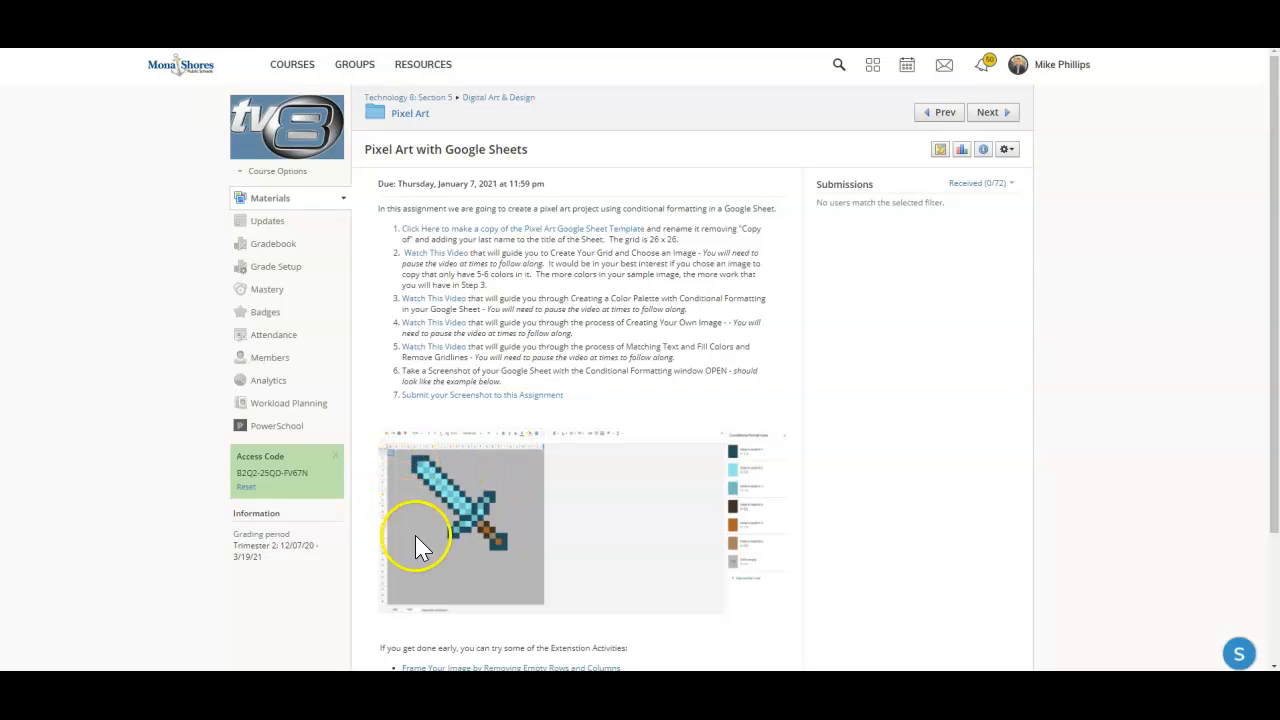
mouse_move(790, 482)
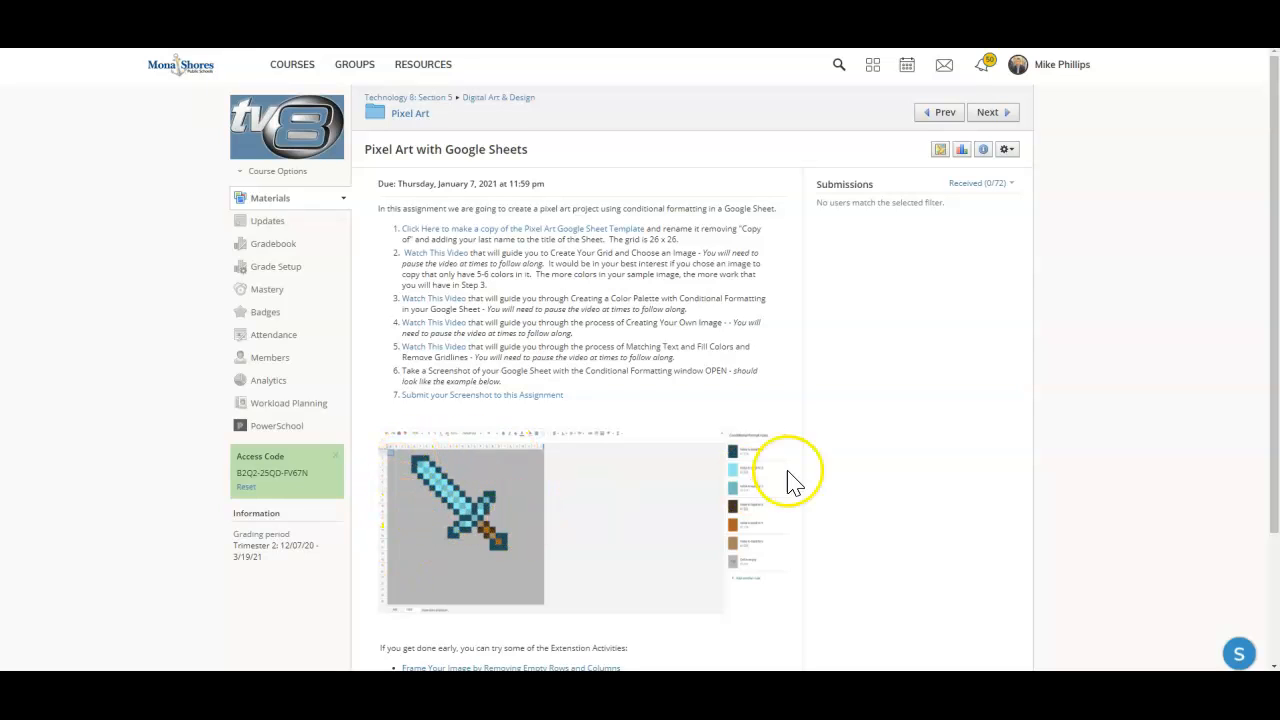
Scroll the assignment page down past the sword screenshot to the extension activities.
scroll("down", 3)
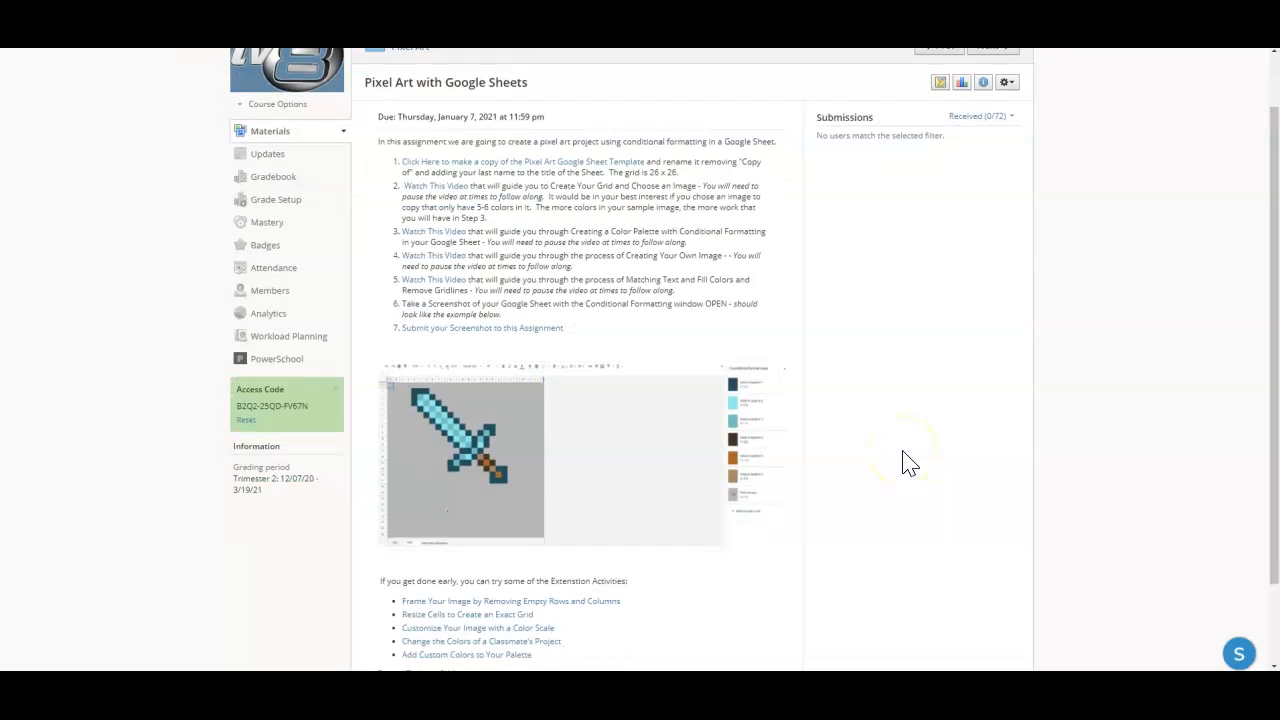
scroll("down", 3)
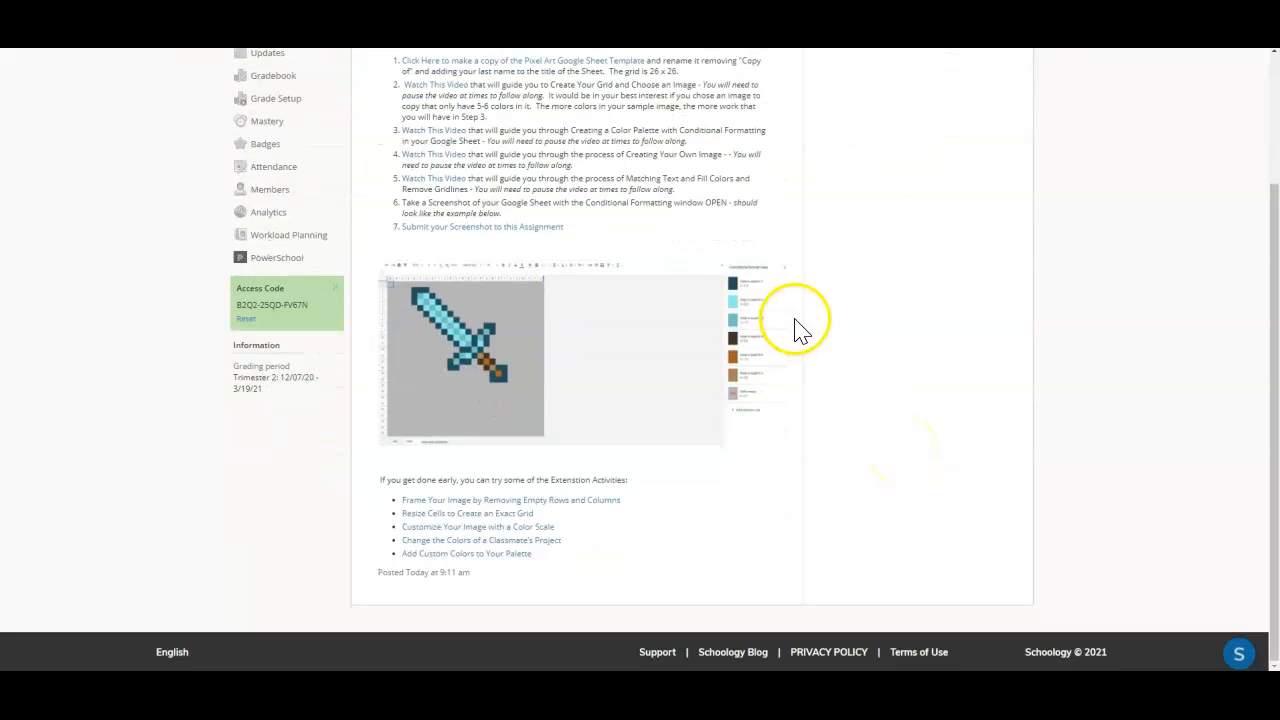
mouse_move(820, 344)
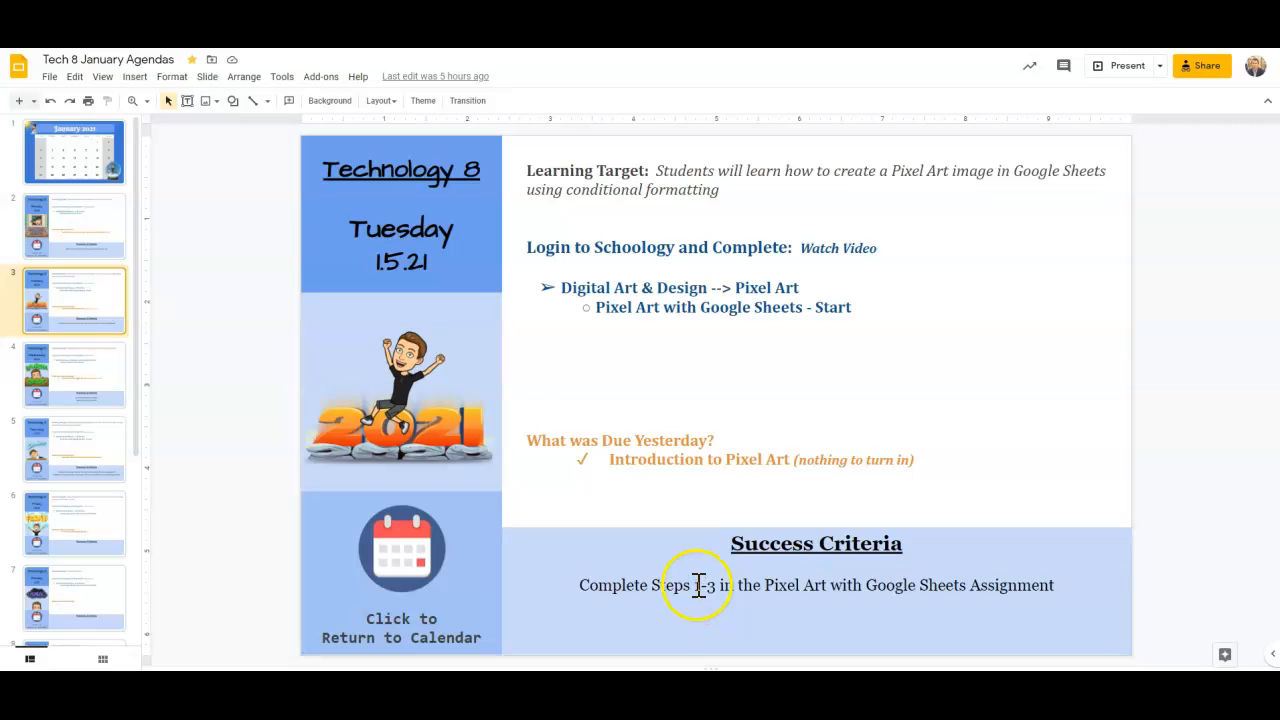
mouse_move(400, 232)
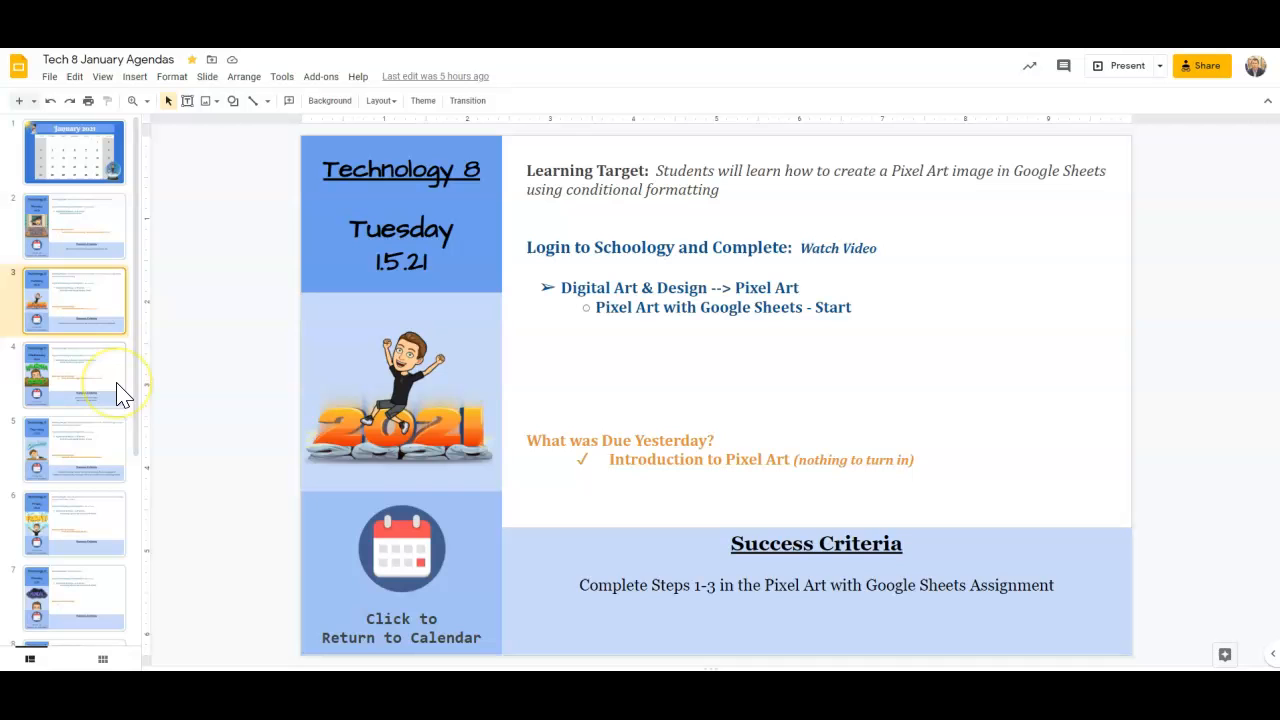
mouse_move(120, 444)
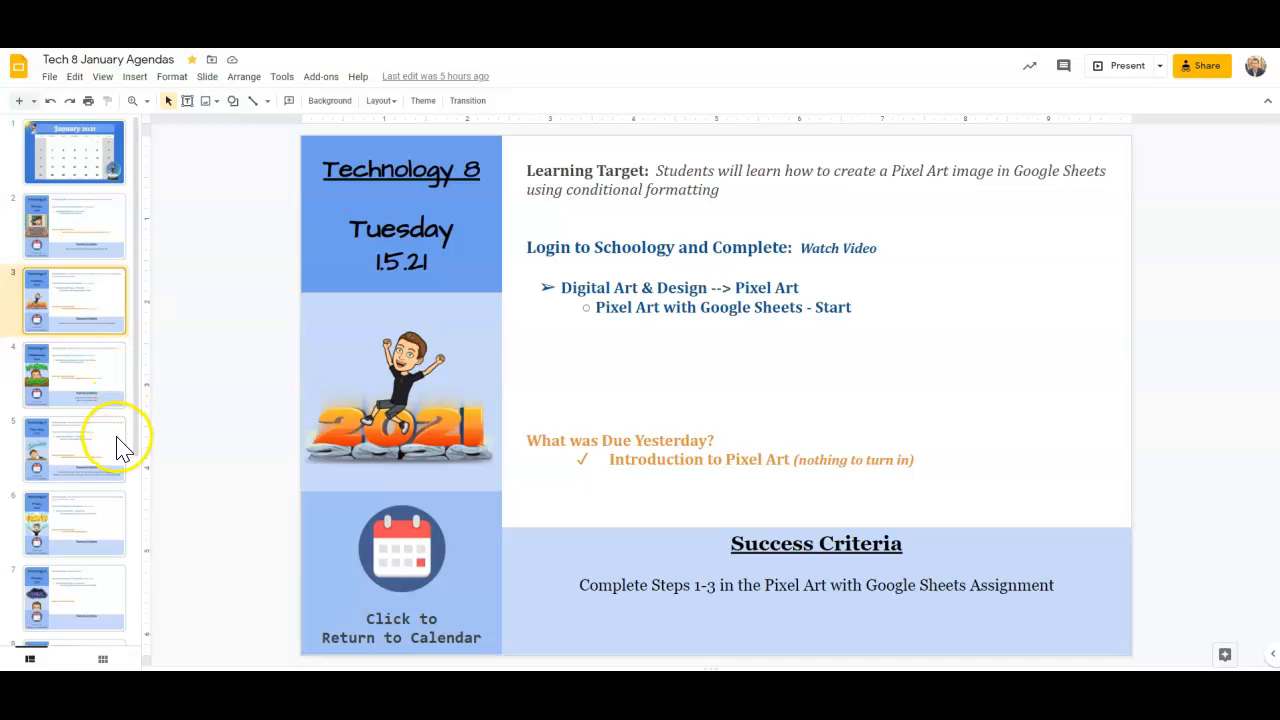
mouse_move(284, 140)
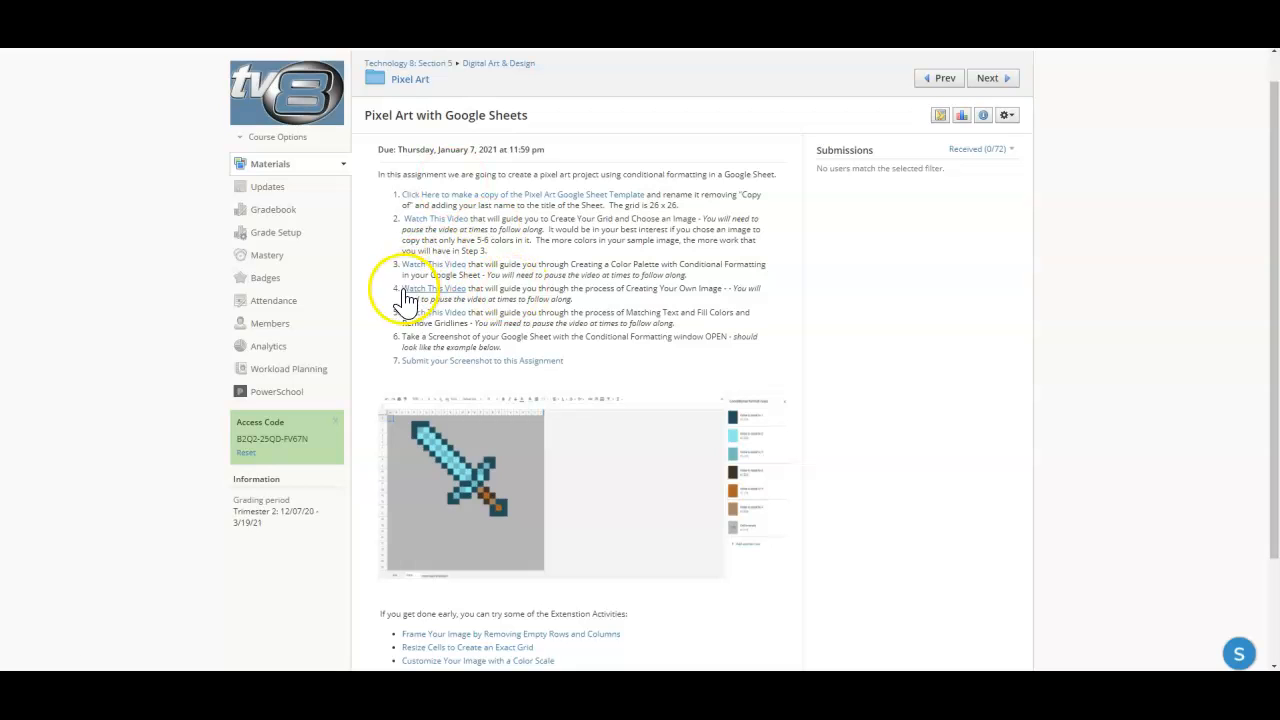
Scroll down to the extension activities list, including recolouring a classmate's project.
scroll("down", 3)
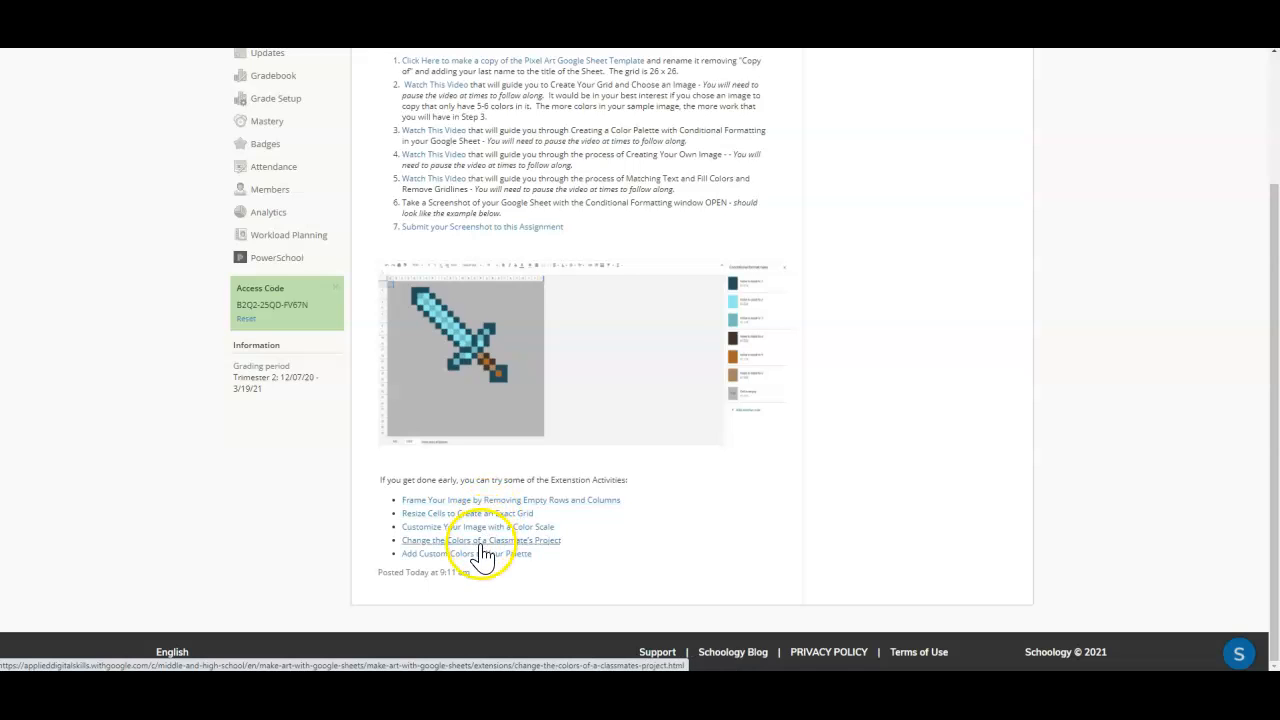
mouse_move(612, 568)
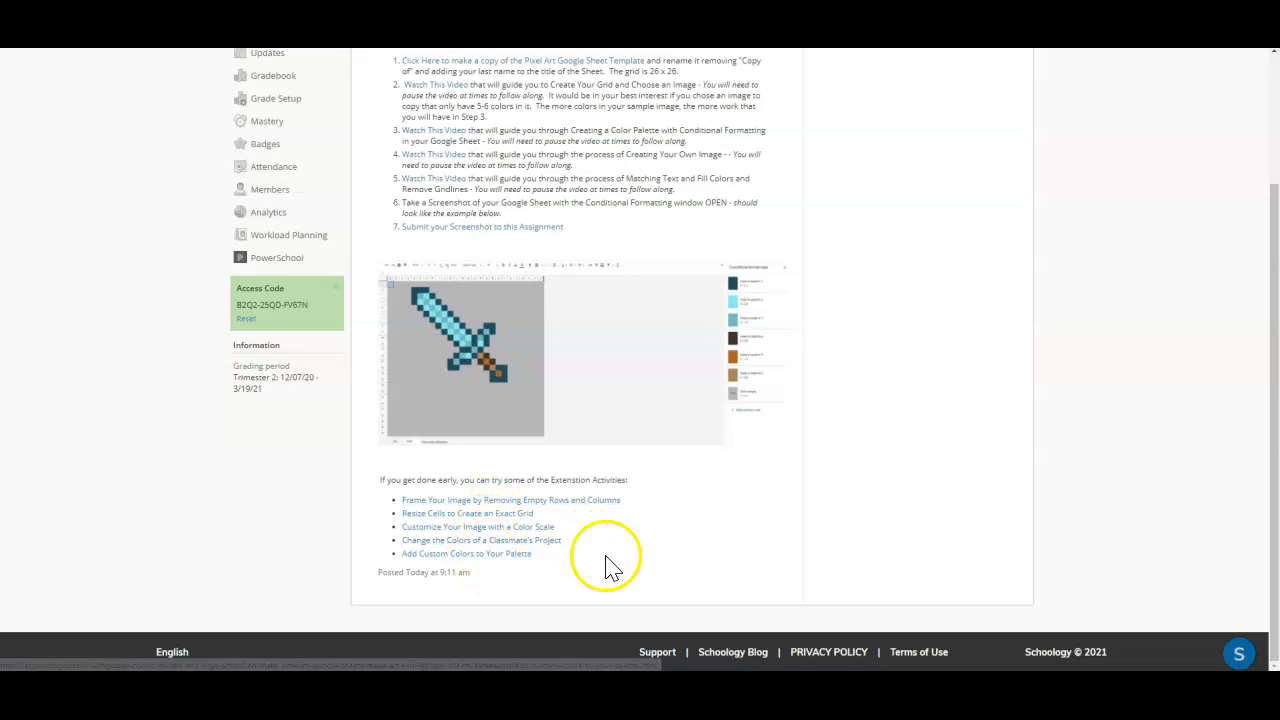
mouse_move(710, 540)
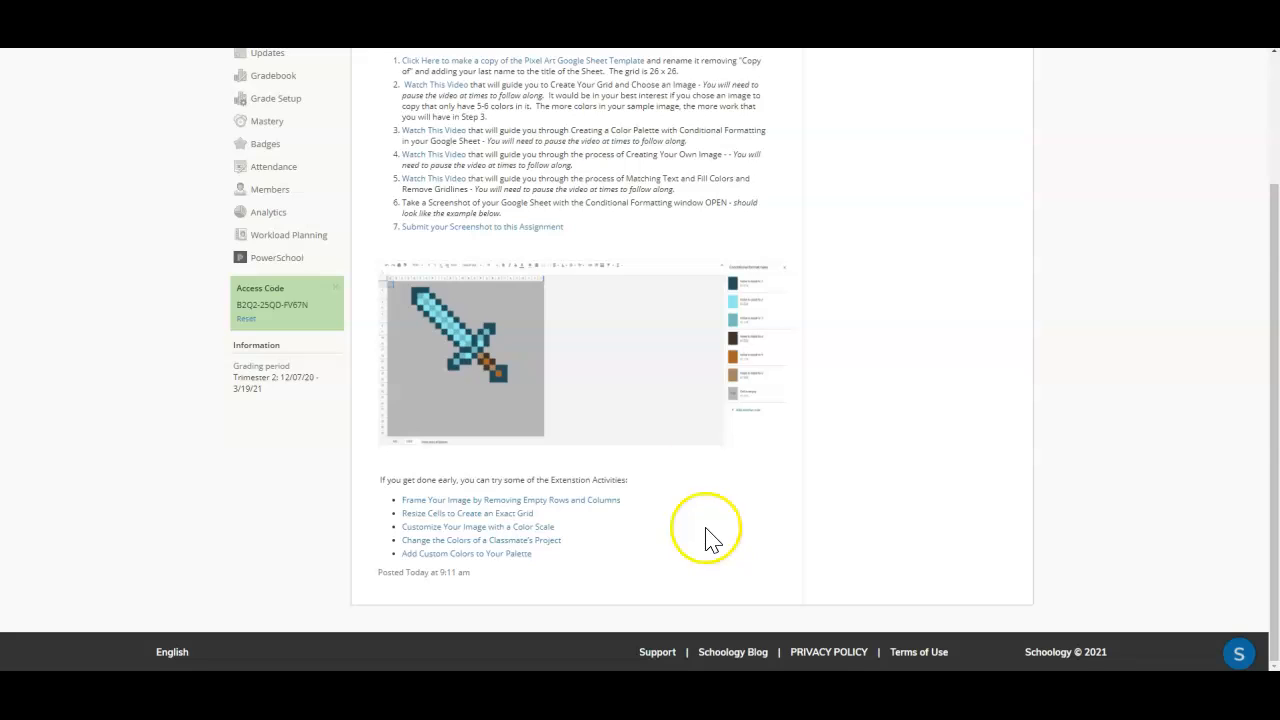
mouse_move(232, 128)
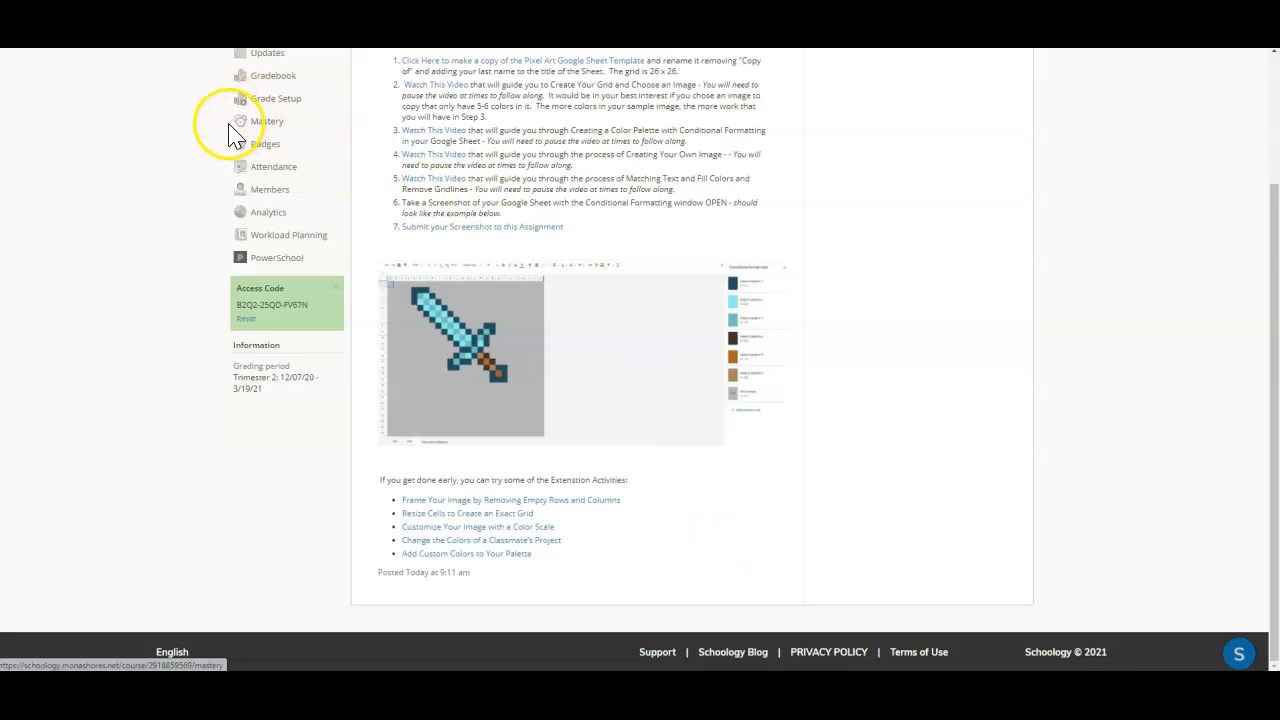